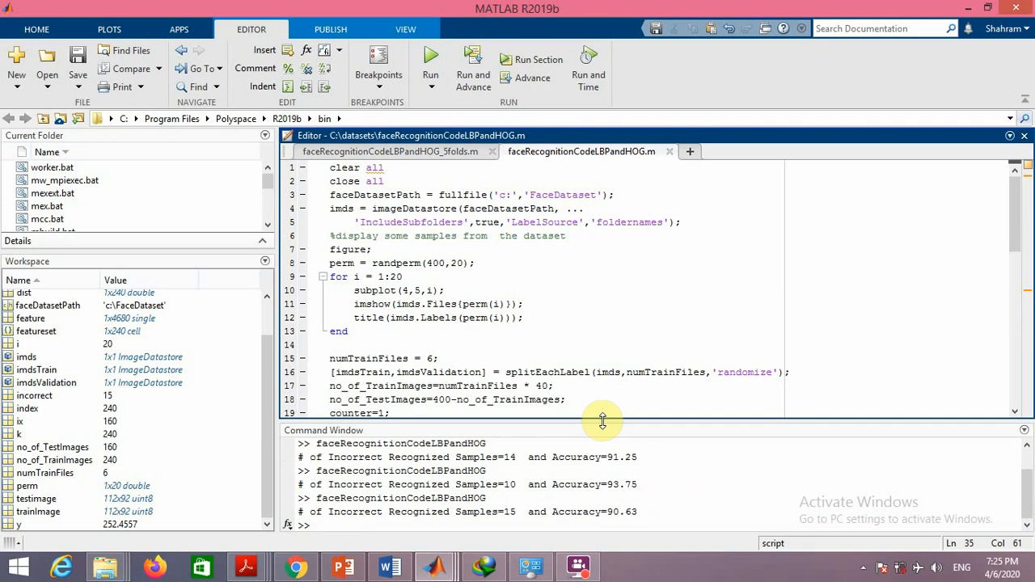
{"action": "mouse_move", "coordinate": [561, 284]}
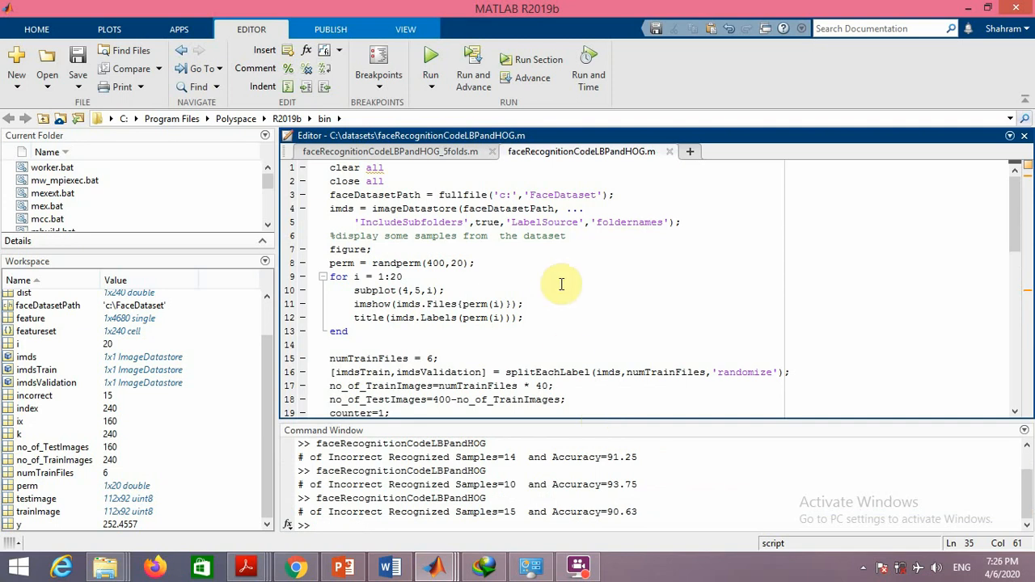
{"action": "mouse_move", "coordinate": [461, 226]}
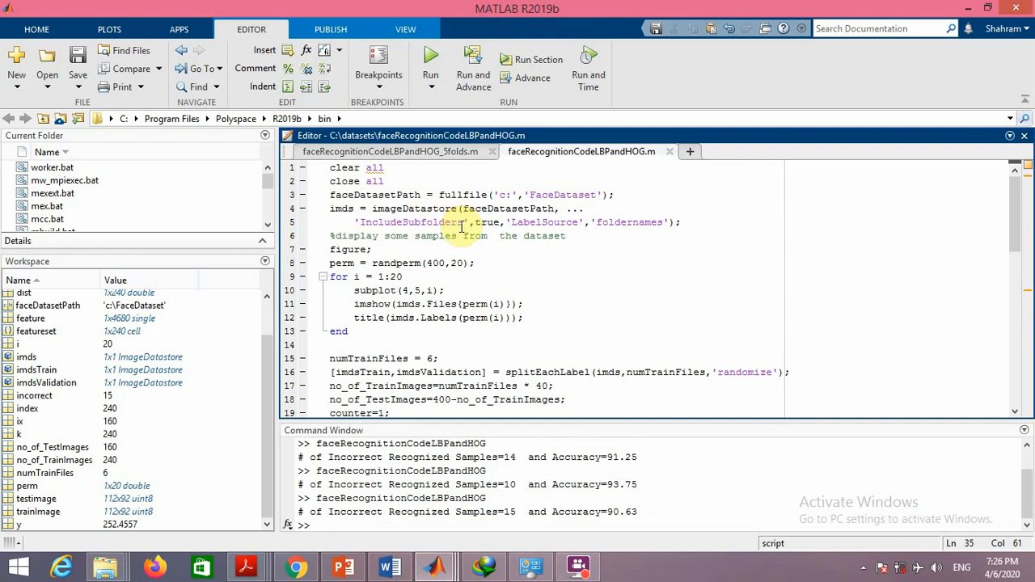
{"action": "mouse_move", "coordinate": [572, 317]}
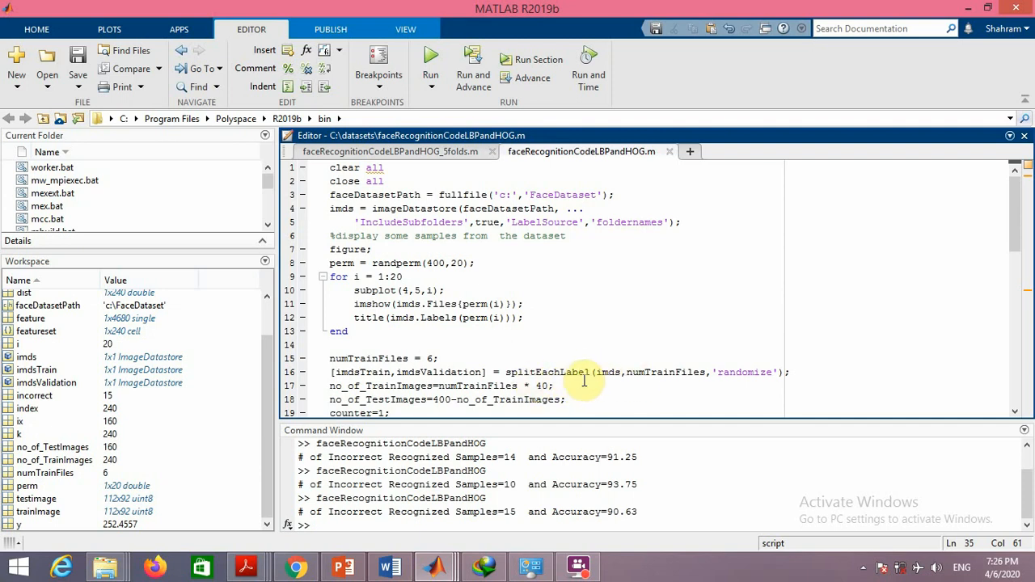
Highlight the randomize split option, then run the face-recognition script again
{"action": "double_click", "coordinate": [743, 372]}
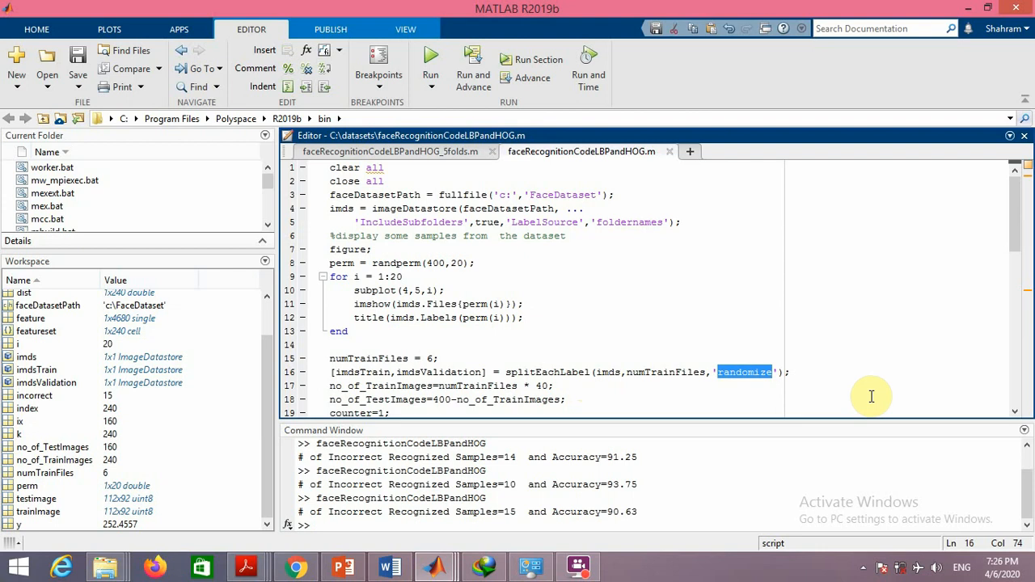
{"action": "scroll", "scroll_direction": "down", "scroll_amount": 3}
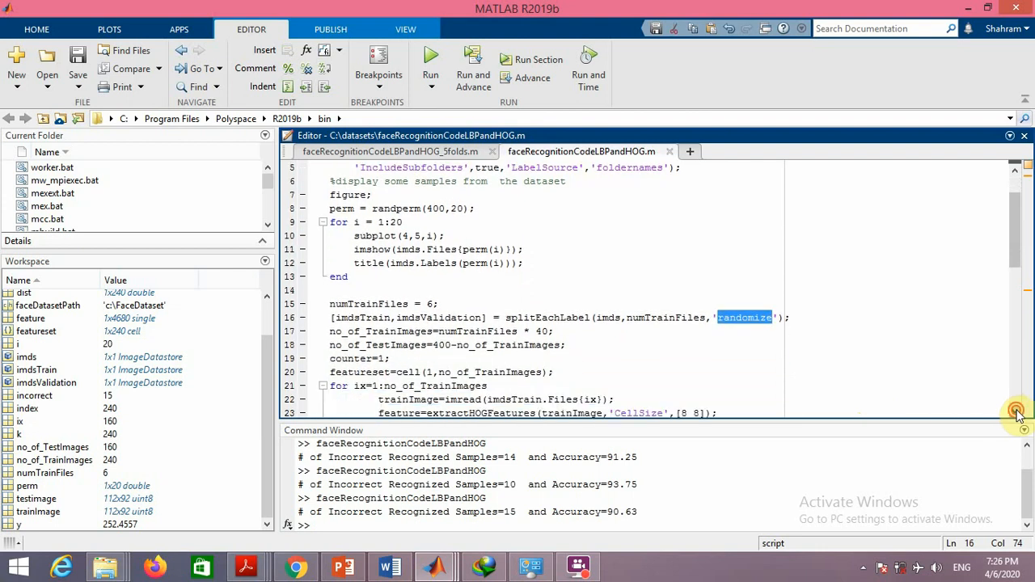
{"action": "scroll", "scroll_direction": "down", "scroll_amount": 3}
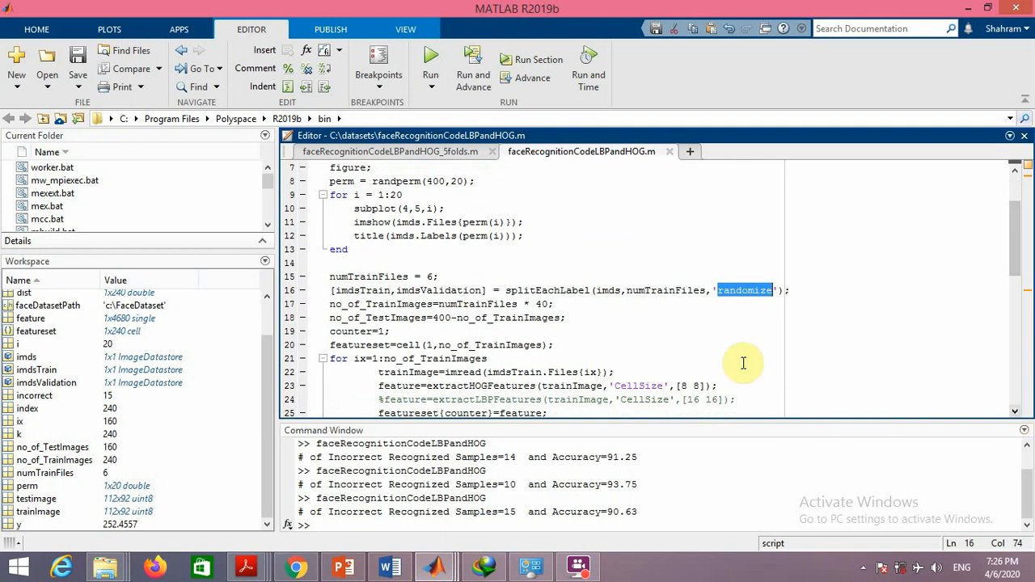
{"action": "mouse_move", "coordinate": [470, 281]}
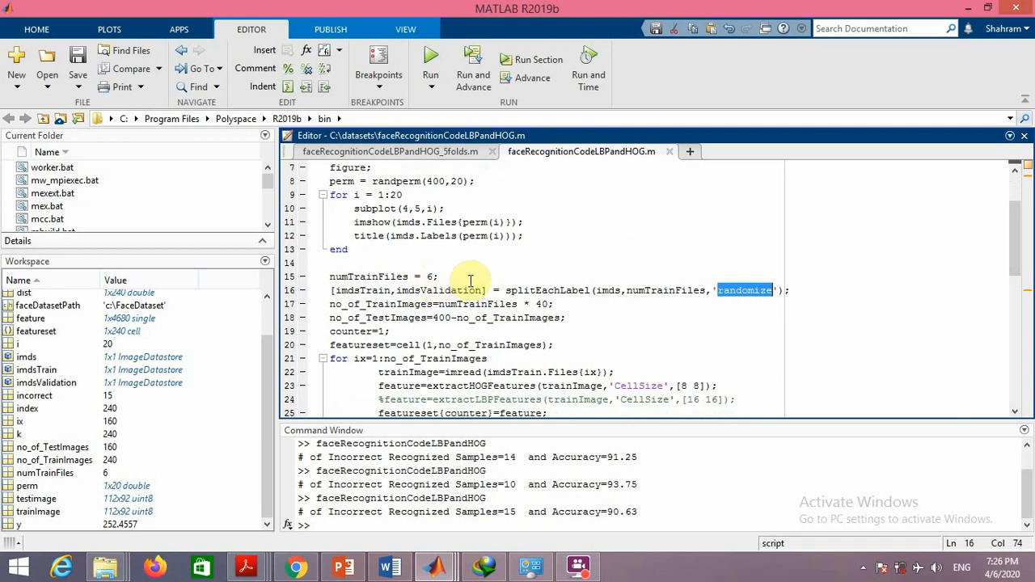
{"action": "mouse_move", "coordinate": [608, 290]}
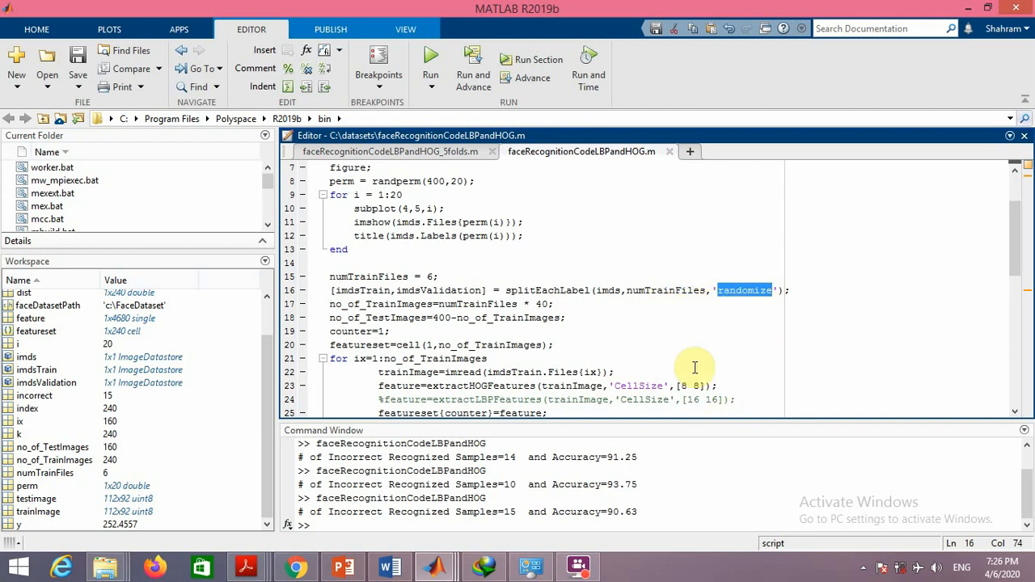
{"action": "mouse_move", "coordinate": [663, 307]}
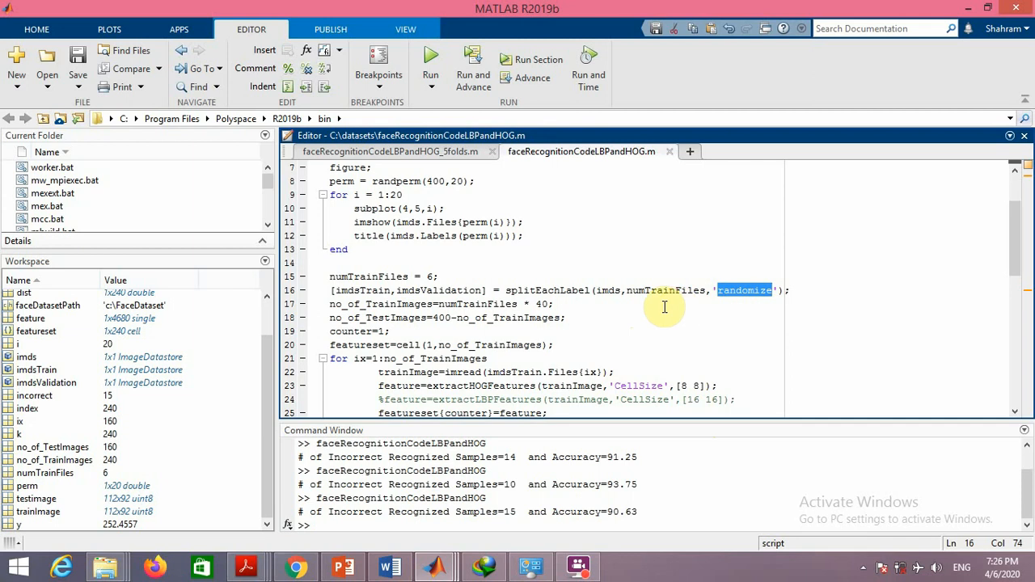
{"action": "mouse_move", "coordinate": [733, 349]}
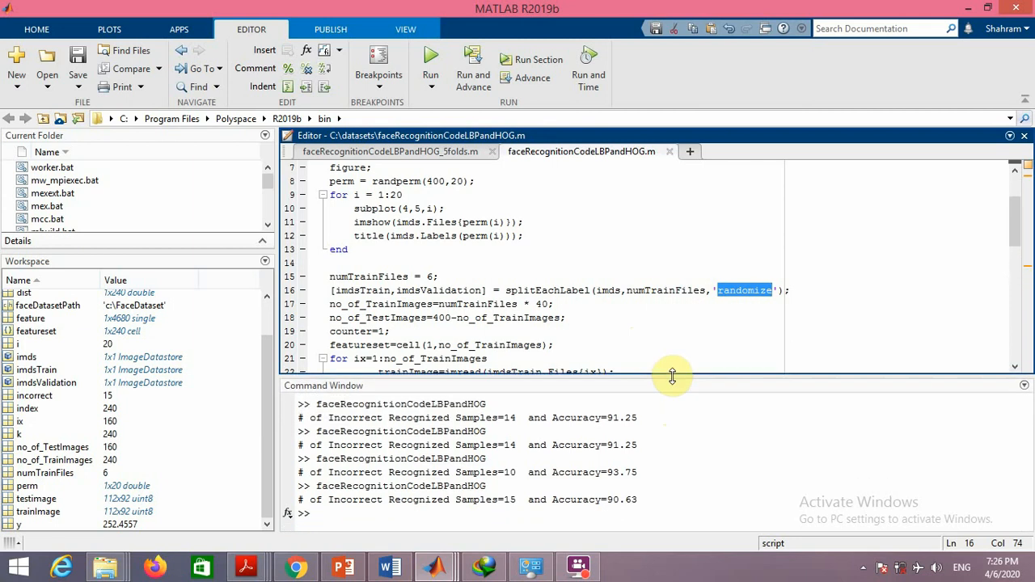
{"action": "mouse_move", "coordinate": [508, 428]}
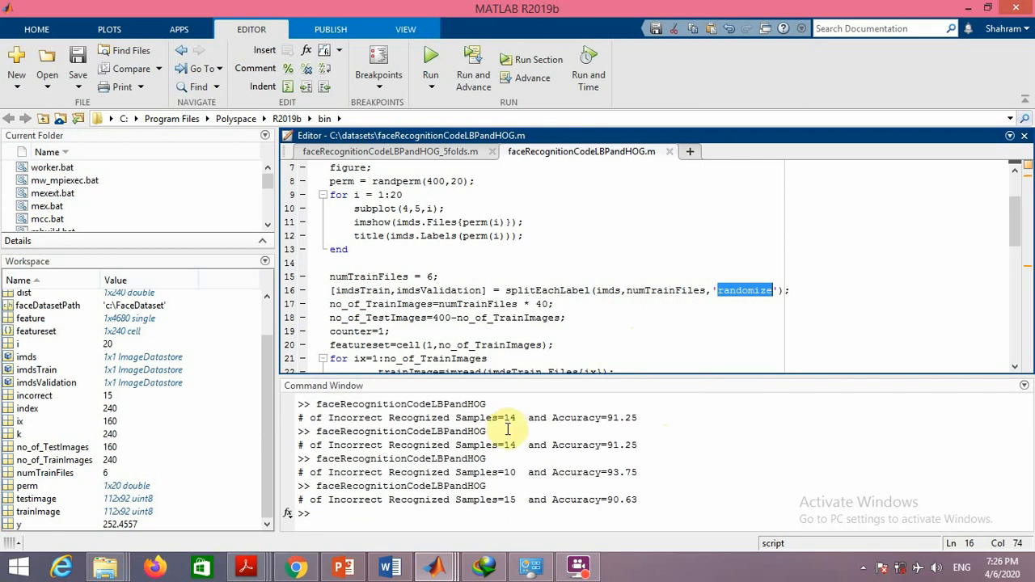
{"action": "mouse_move", "coordinate": [489, 494]}
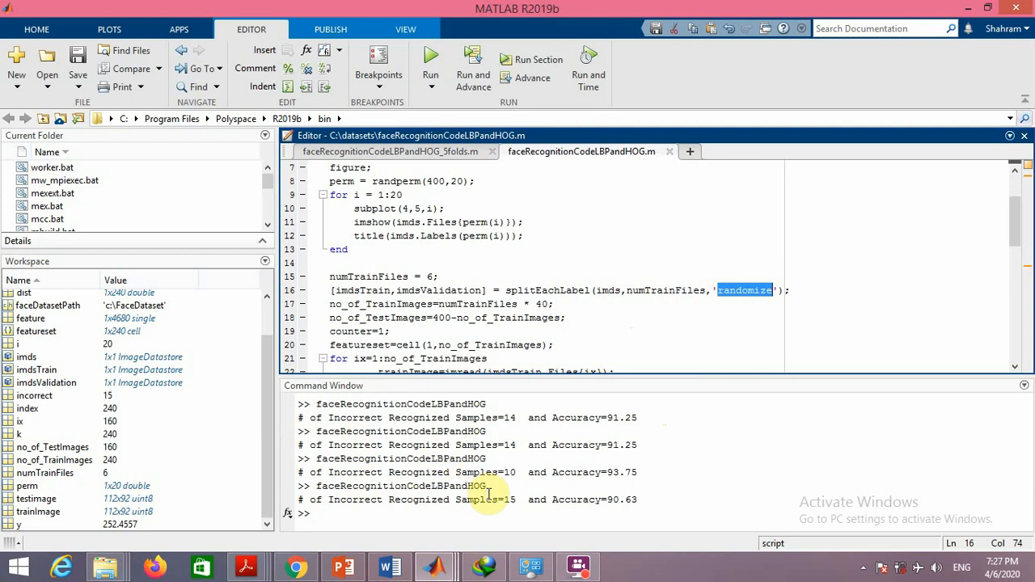
{"action": "mouse_move", "coordinate": [546, 482]}
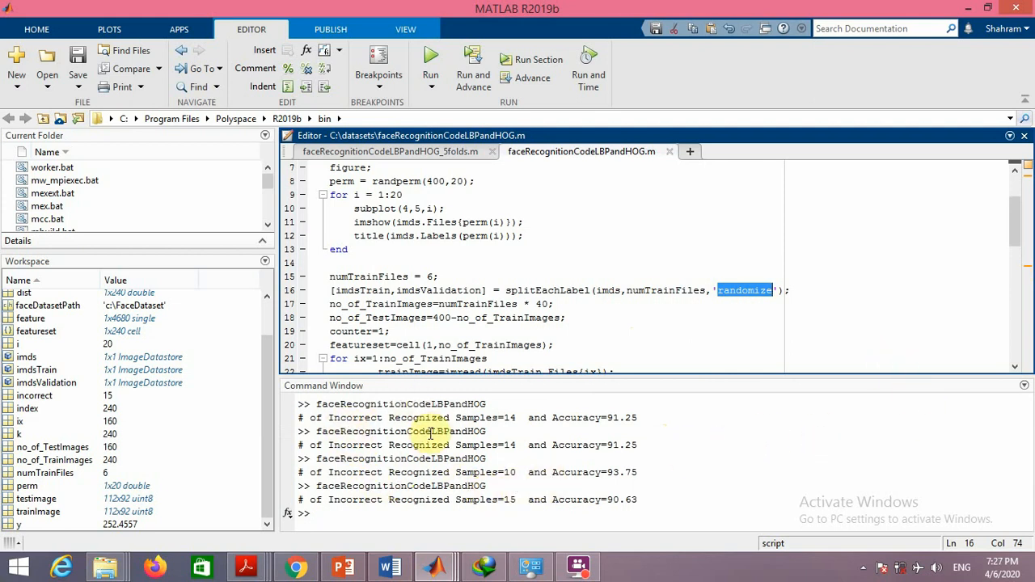
{"action": "mouse_move", "coordinate": [579, 433]}
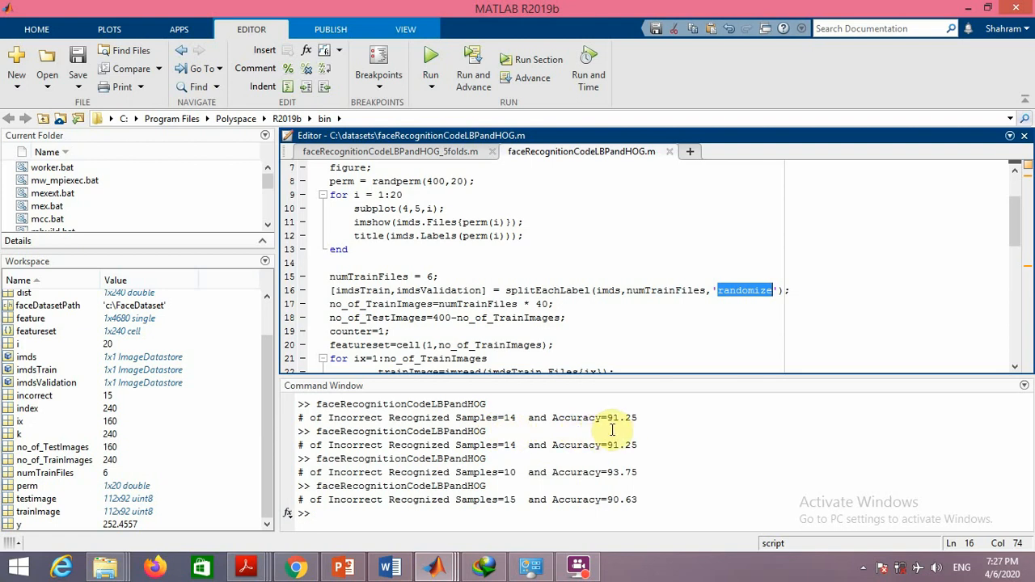
{"action": "mouse_move", "coordinate": [616, 490]}
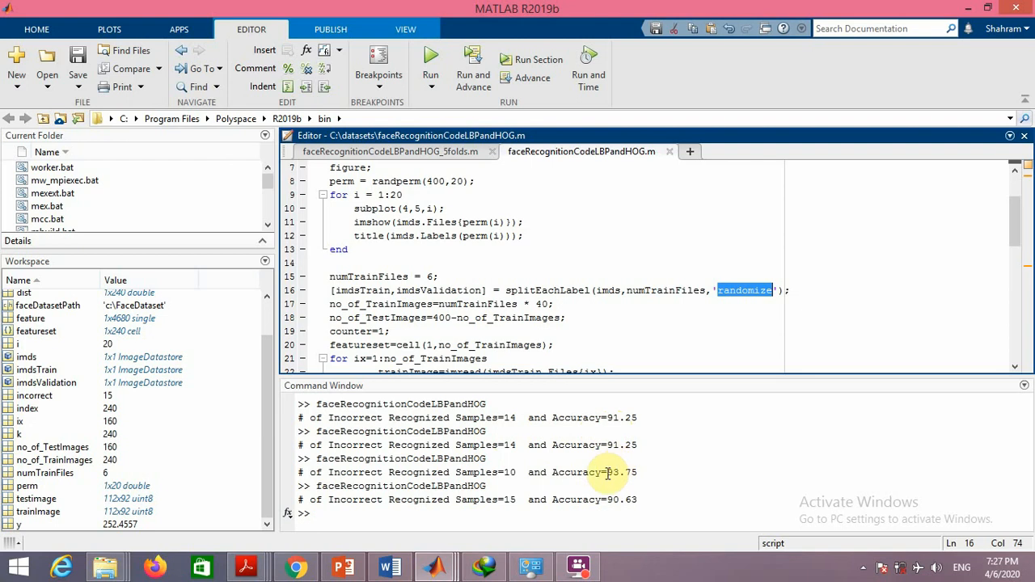
{"action": "mouse_move", "coordinate": [469, 113]}
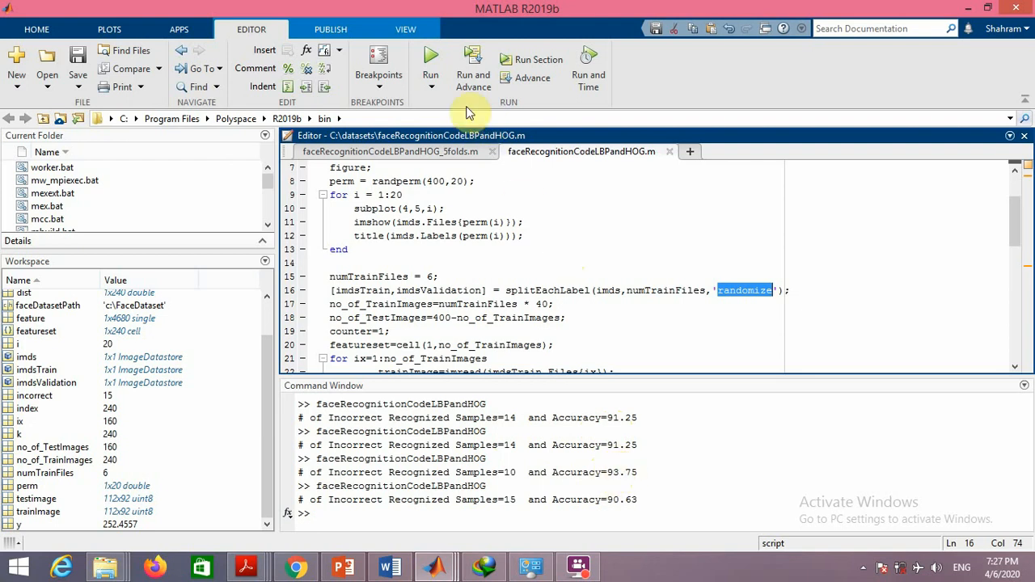
{"action": "left_click", "coordinate": [430, 69]}
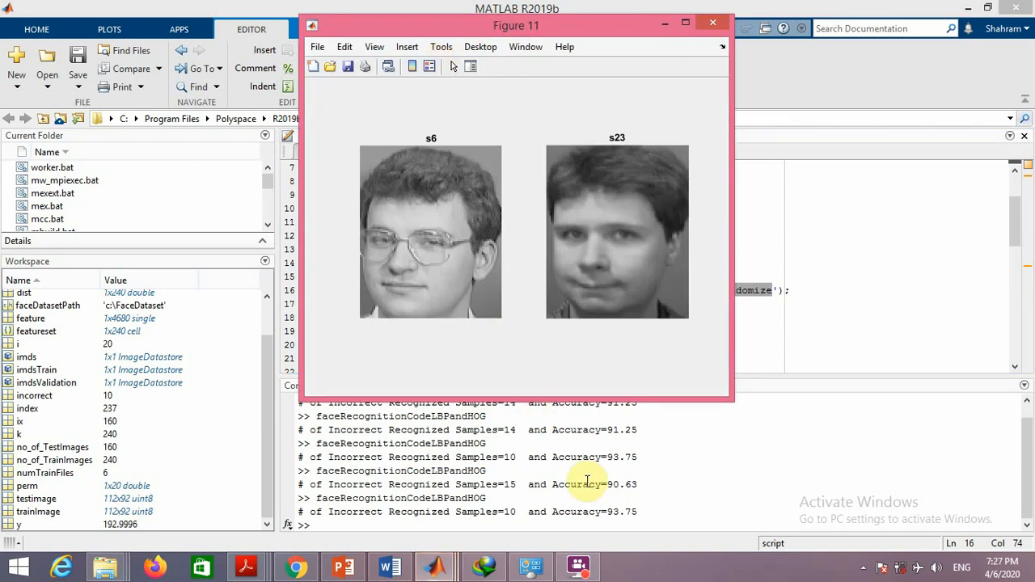
{"action": "mouse_move", "coordinate": [627, 521]}
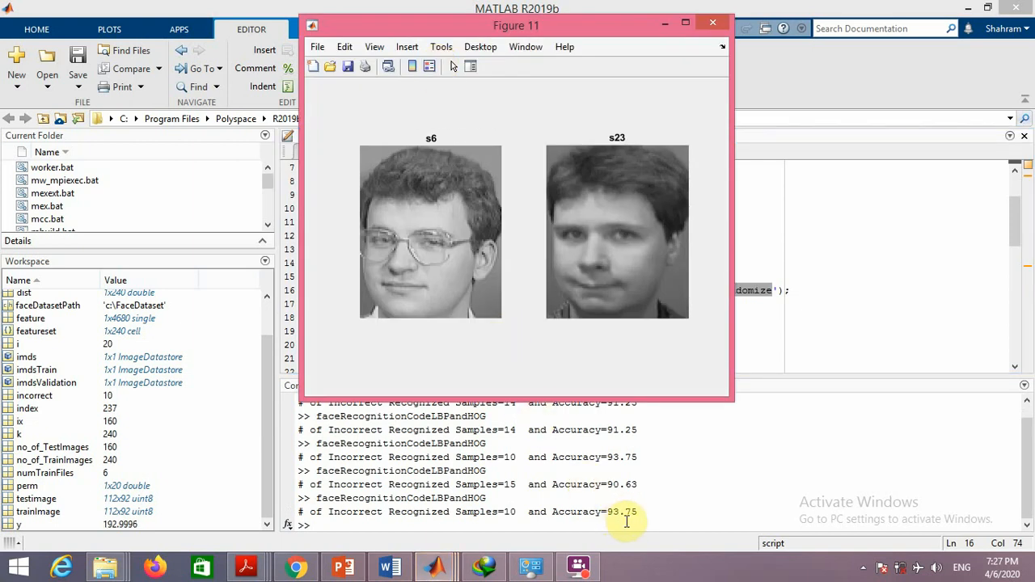
{"action": "mouse_move", "coordinate": [494, 518]}
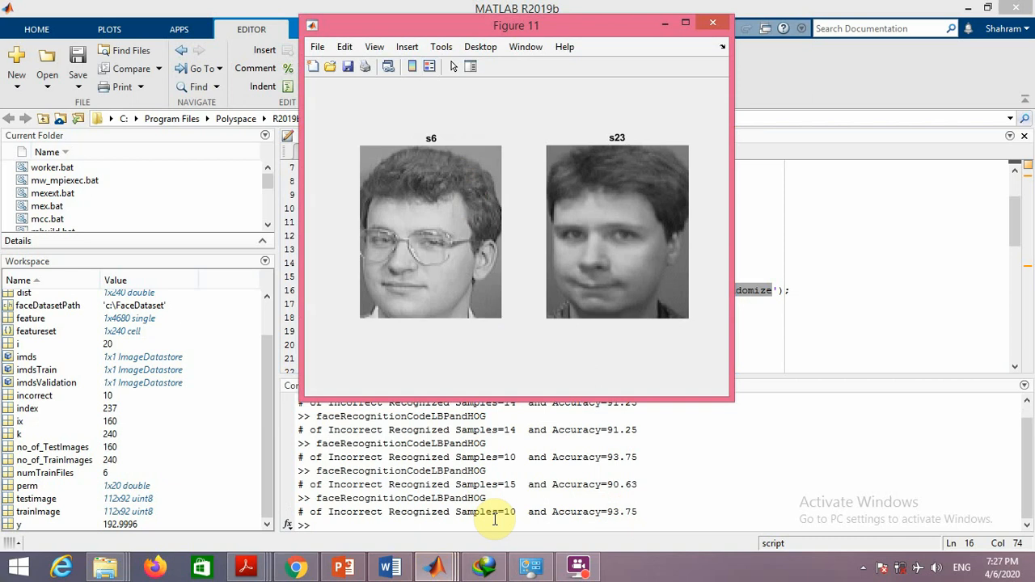
{"action": "mouse_move", "coordinate": [505, 519]}
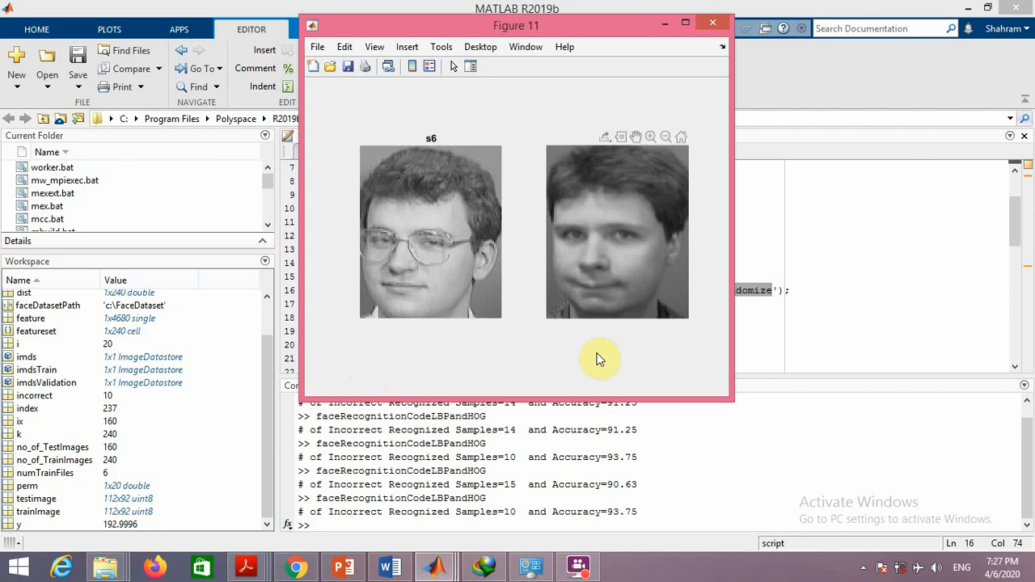
{"action": "mouse_move", "coordinate": [586, 362]}
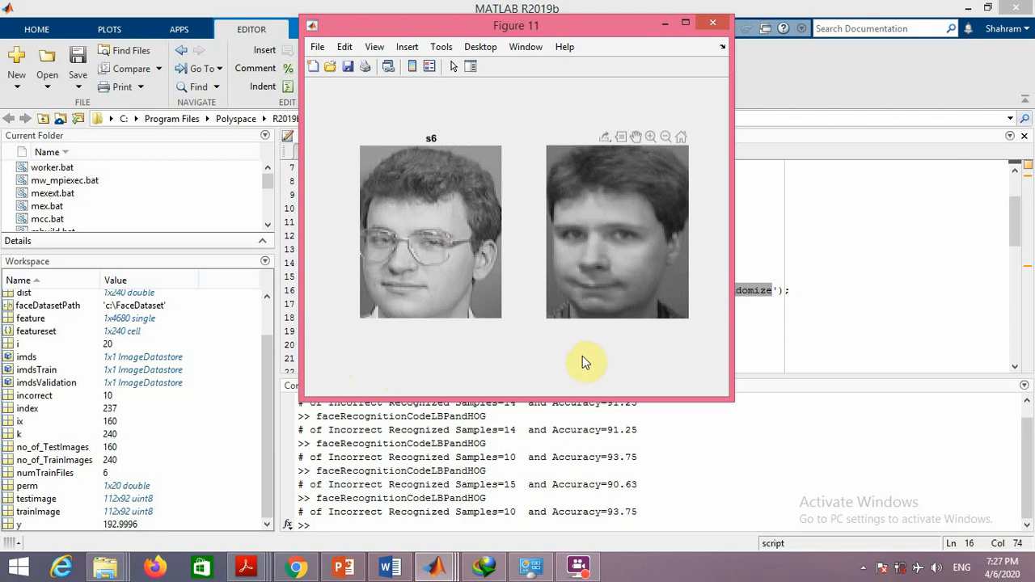
{"action": "mouse_move", "coordinate": [681, 137]}
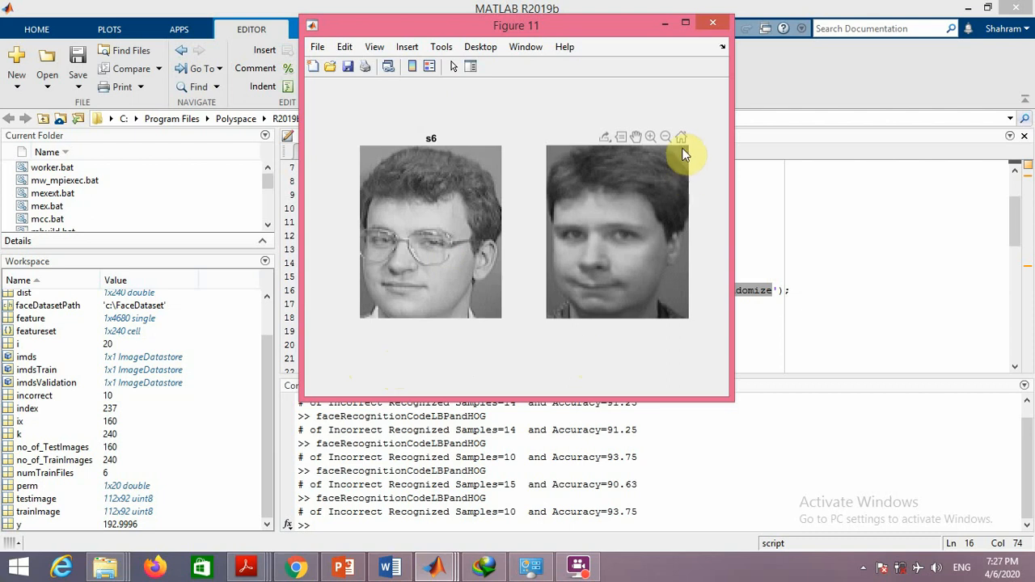
Close the five misrecognised face-pair figures (s6/s23, s28/s16, s16/s18, s13/s1, s1/s16)
{"action": "left_click", "coordinate": [712, 23]}
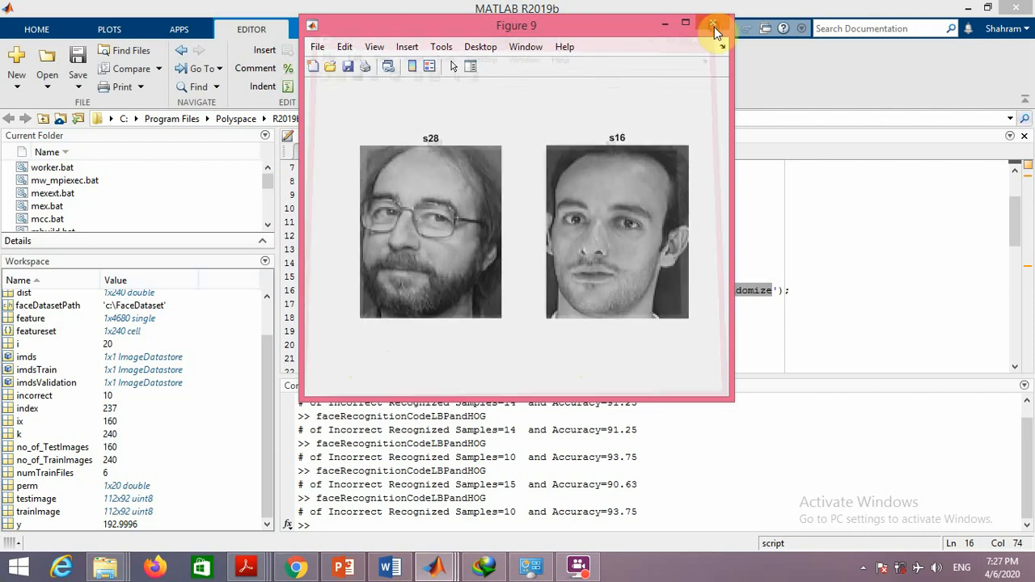
{"action": "left_click", "coordinate": [712, 24]}
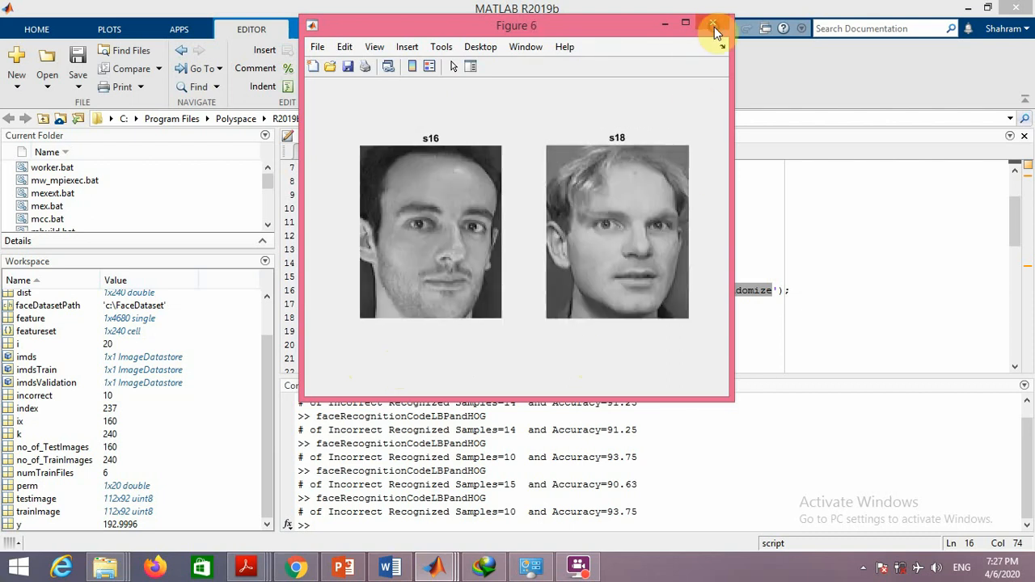
{"action": "left_click", "coordinate": [713, 24]}
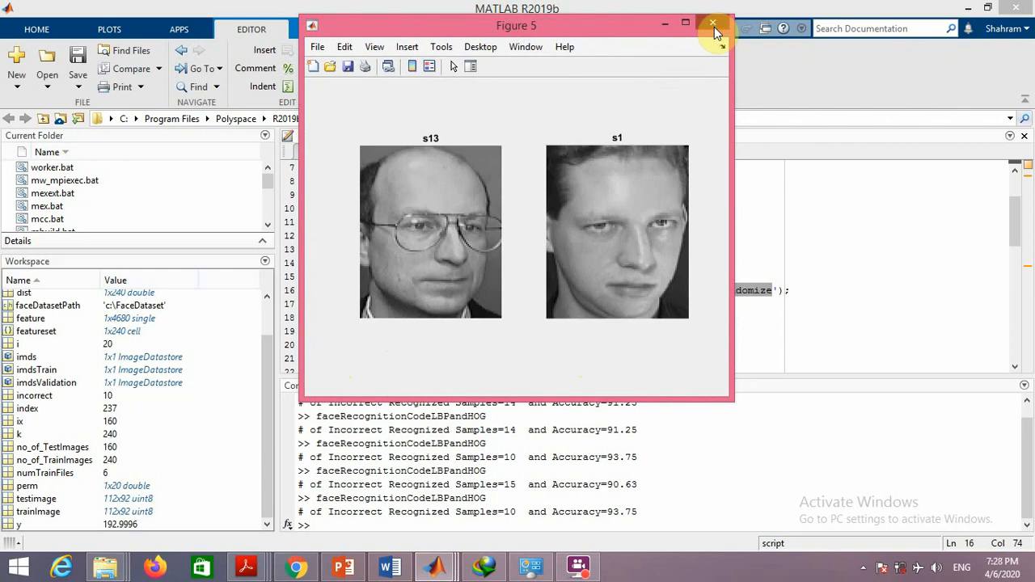
{"action": "left_click", "coordinate": [712, 22]}
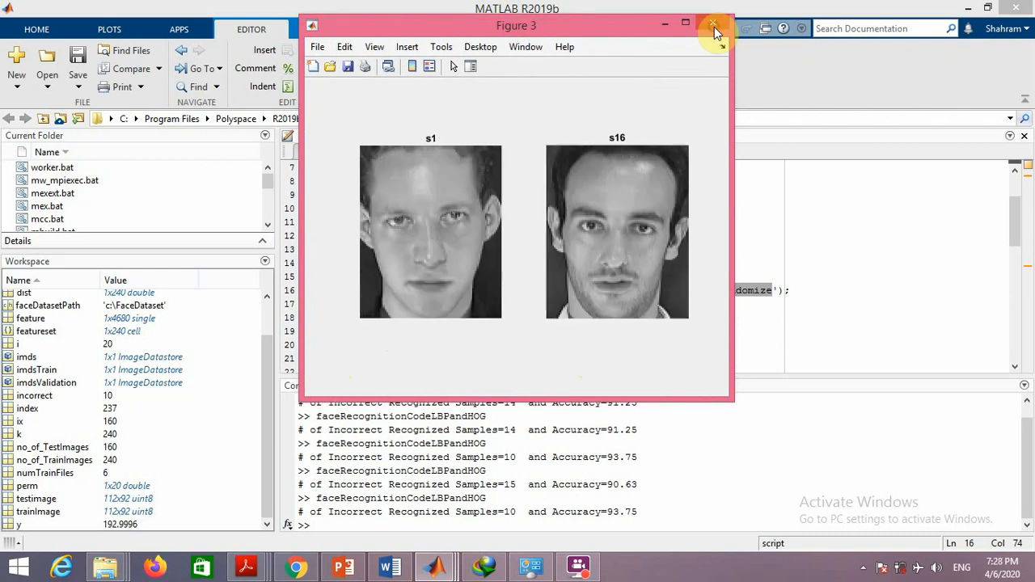
{"action": "left_click", "coordinate": [713, 23]}
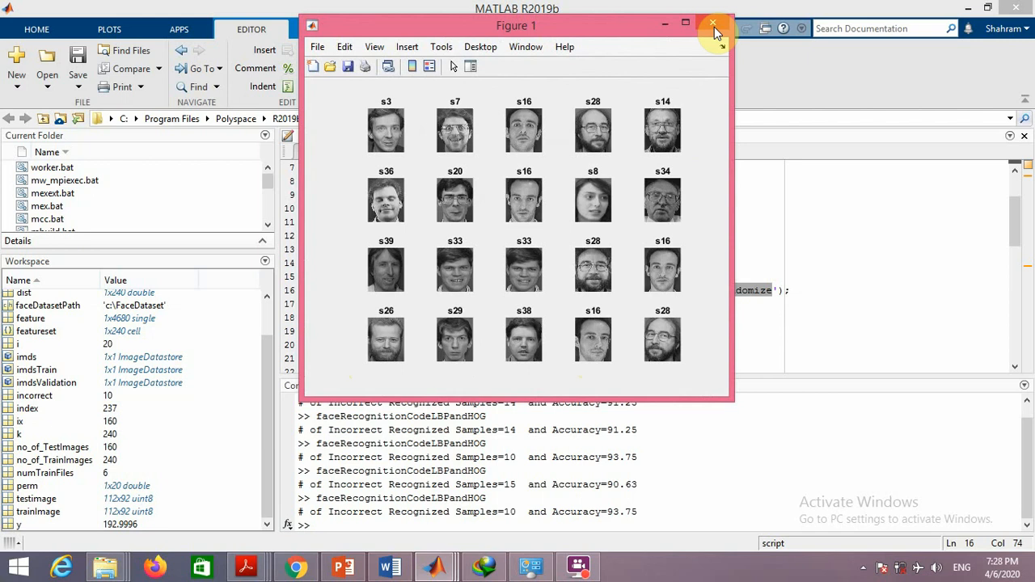
Maximize Figure 1's grid of twenty labelled sample faces
{"action": "left_click", "coordinate": [685, 24]}
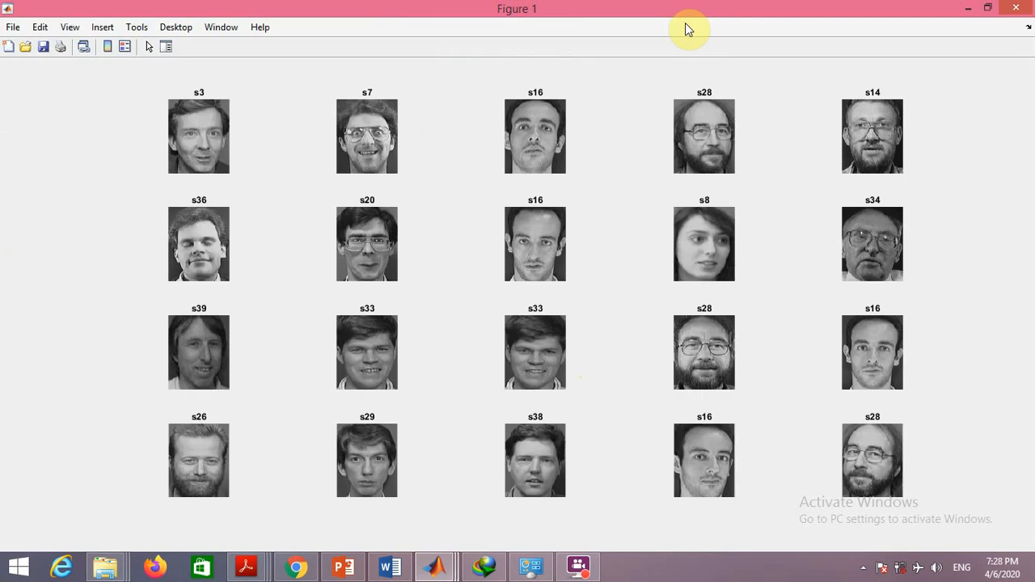
{"action": "mouse_move", "coordinate": [461, 344]}
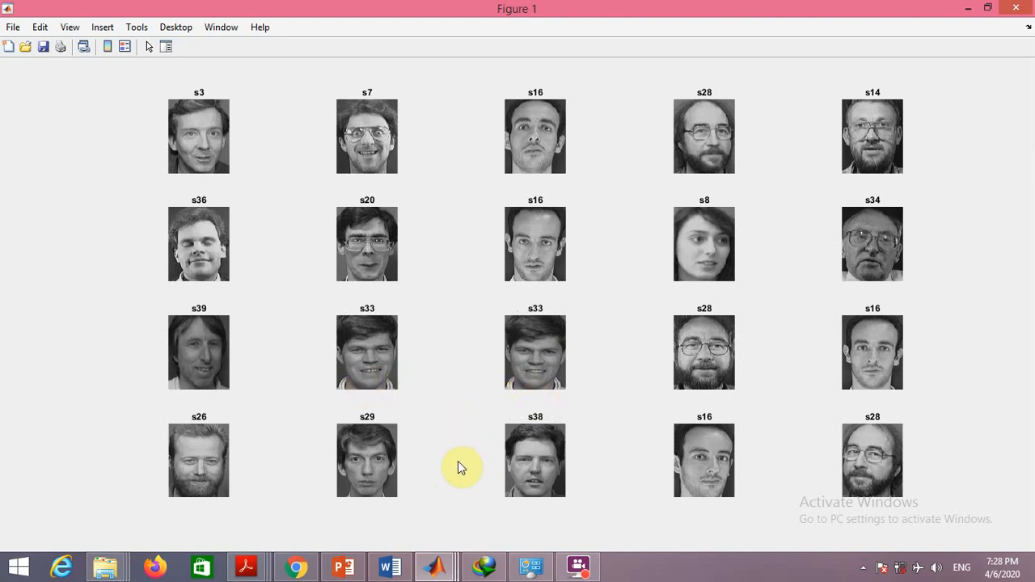
{"action": "mouse_move", "coordinate": [461, 475]}
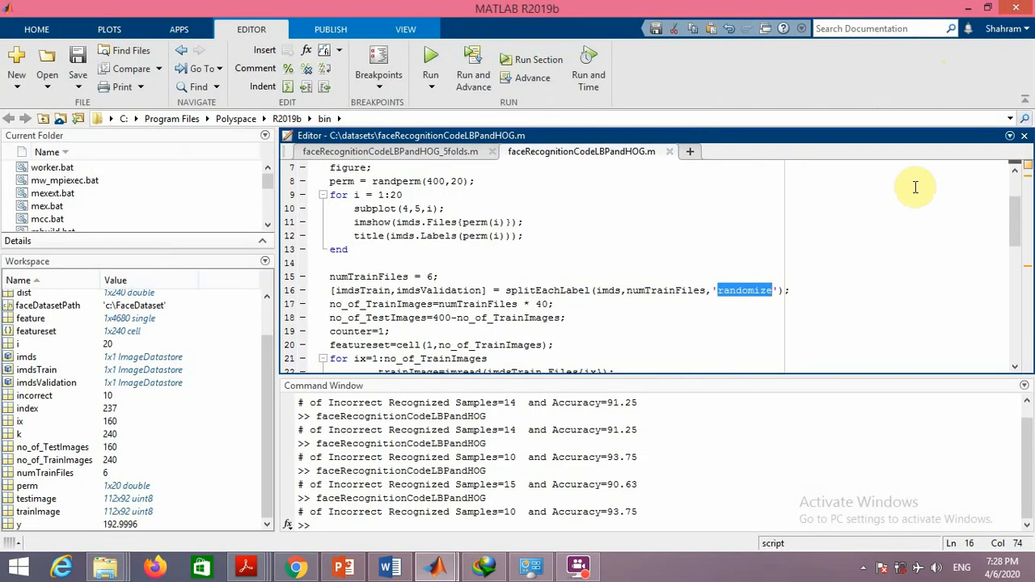
Scroll up and select the splitEachLabel lines creating the five 20% parts imd1 to imd5
{"action": "scroll", "scroll_direction": "up", "scroll_amount": 3}
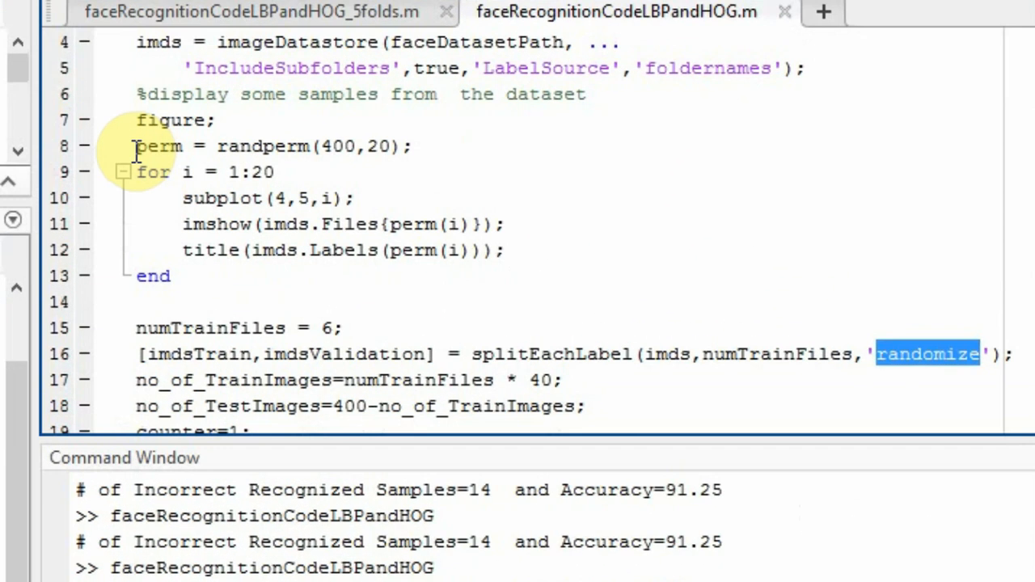
{"action": "left_click_drag", "start_coordinate": [136, 146], "coordinate": [186, 250]}
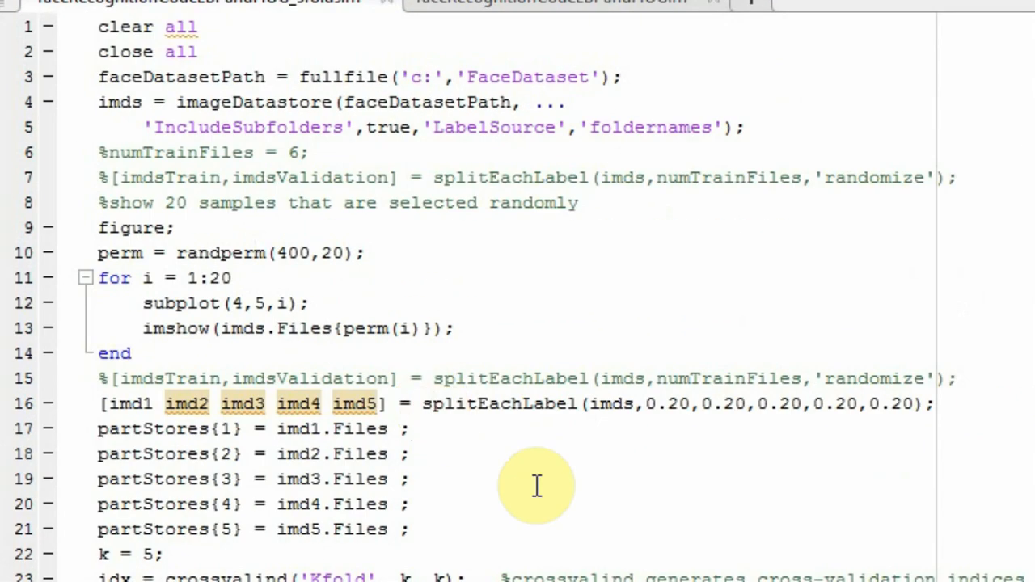
{"action": "left_click", "coordinate": [432, 403]}
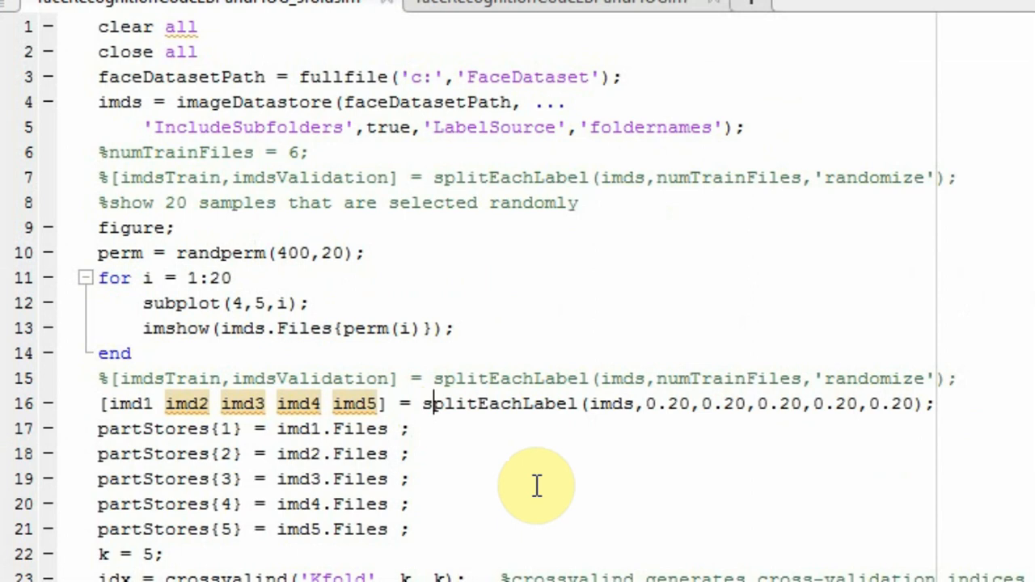
{"action": "mouse_move", "coordinate": [618, 416]}
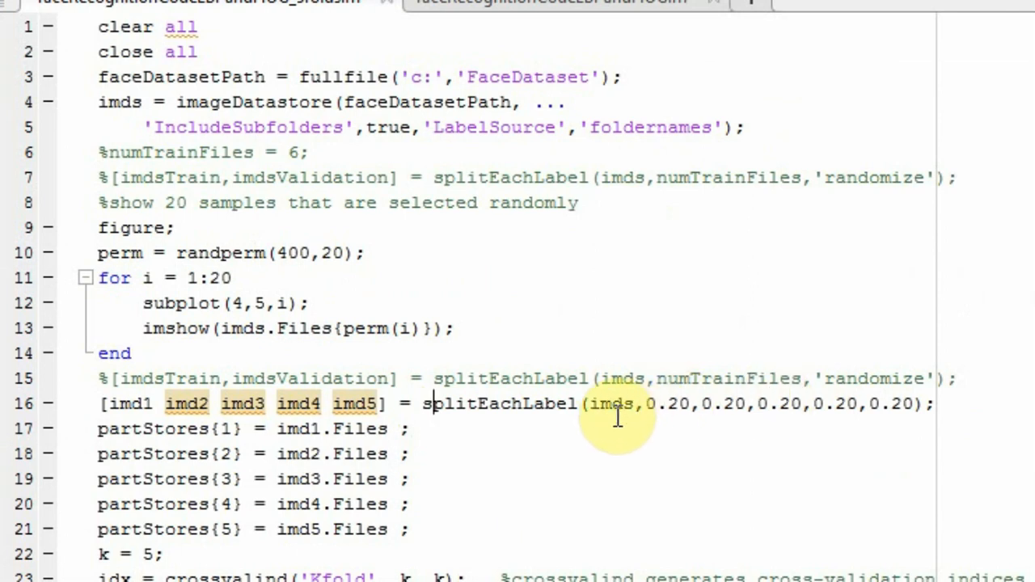
{"action": "mouse_move", "coordinate": [714, 426]}
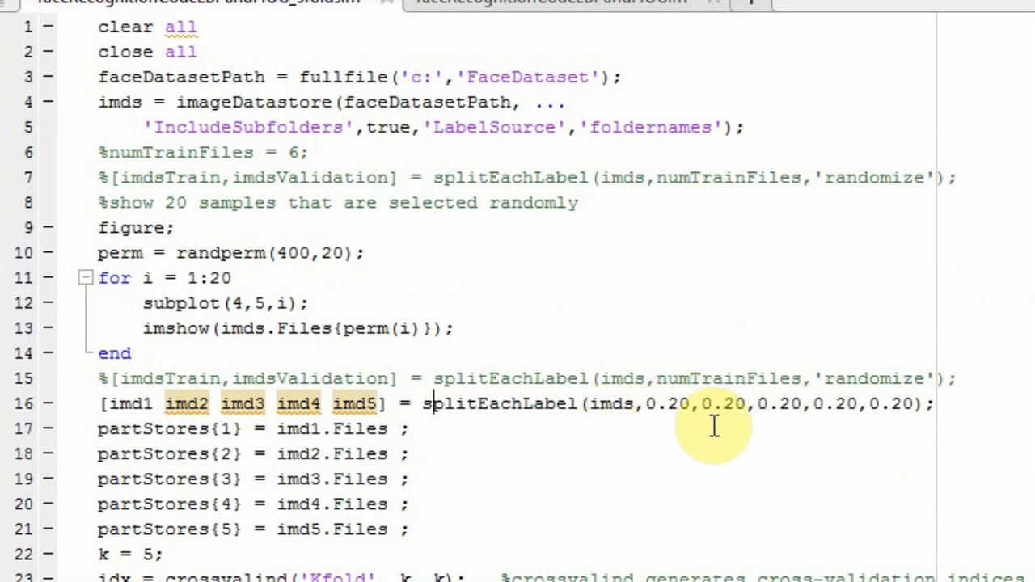
{"action": "mouse_move", "coordinate": [659, 419]}
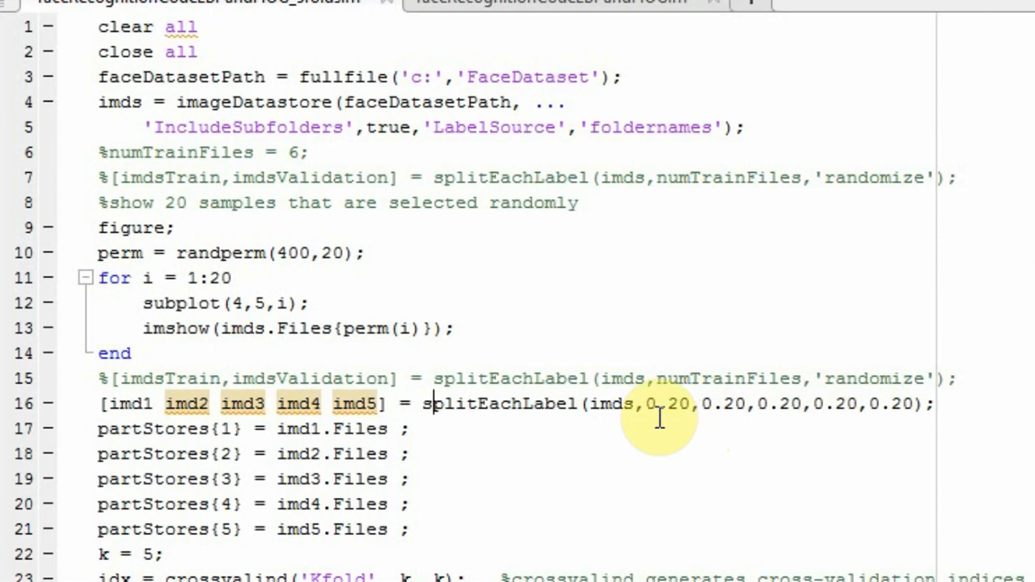
{"action": "mouse_move", "coordinate": [674, 436]}
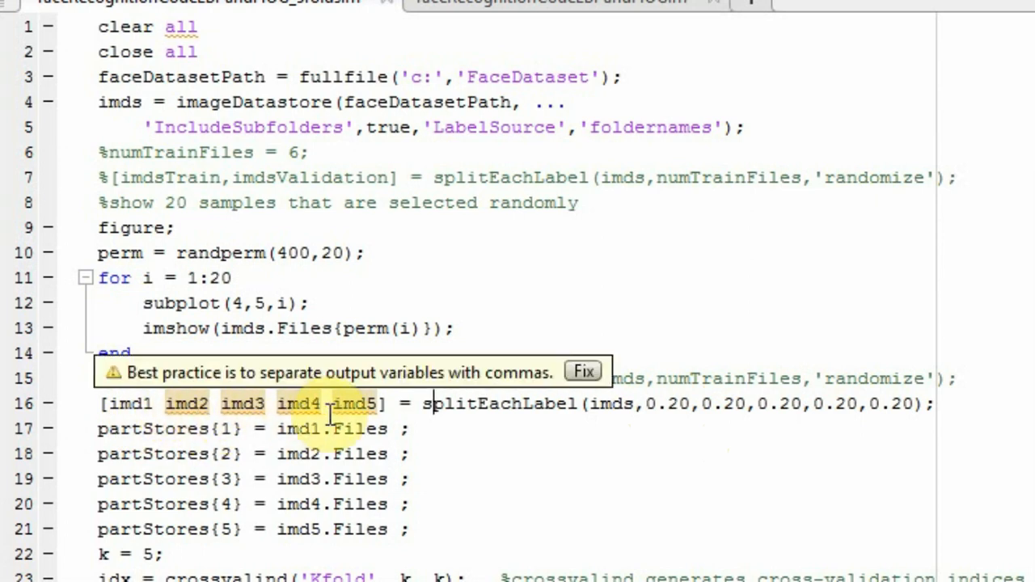
{"action": "scroll", "scroll_direction": "down", "scroll_amount": 3}
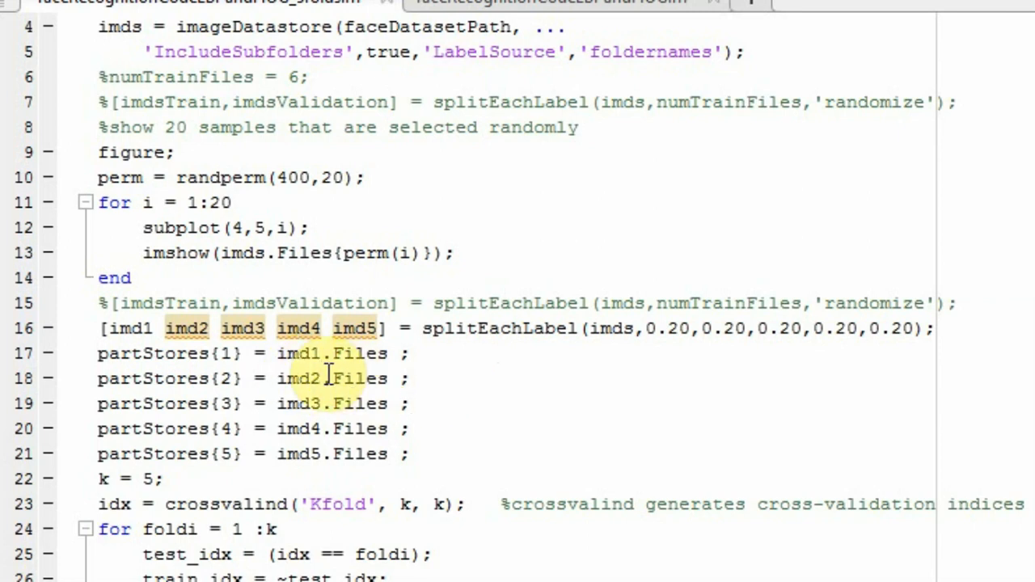
{"action": "left_click", "coordinate": [409, 403]}
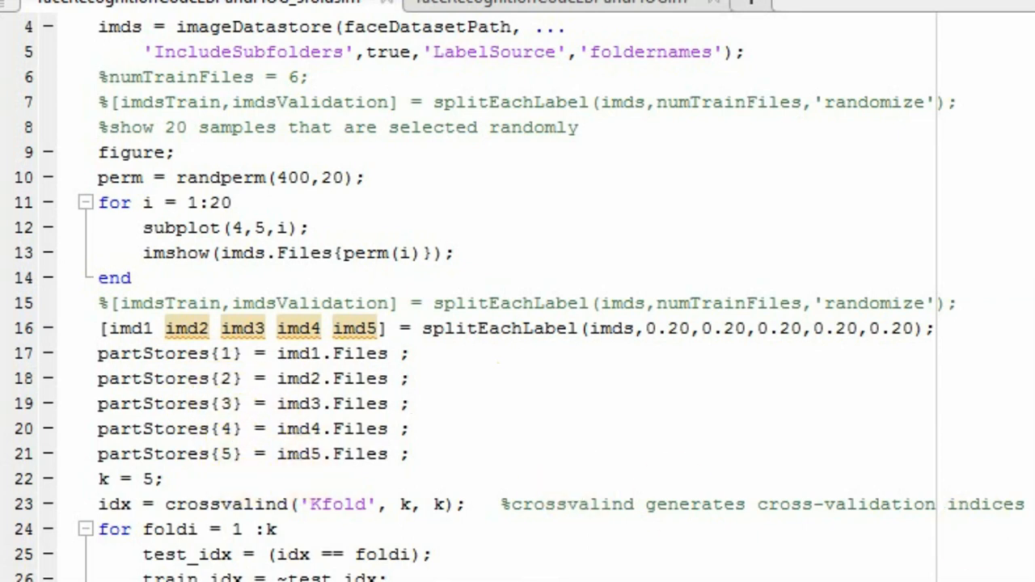
{"action": "scroll", "scroll_direction": "down", "scroll_amount": 3}
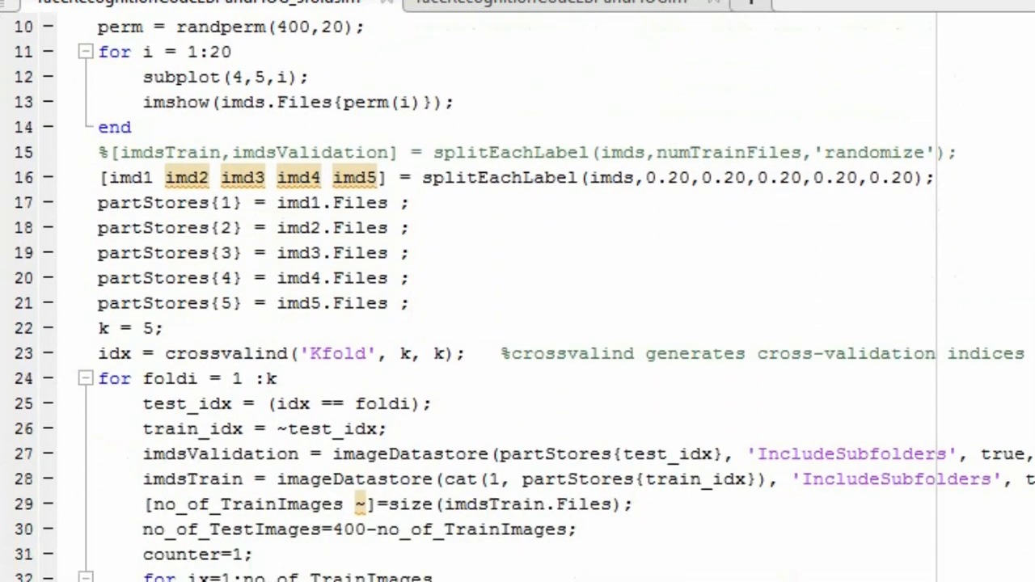
Highlight idx, the validation imageDatastore call, test_idx and train_idx in the fold loop
{"action": "scroll", "scroll_direction": "down", "scroll_amount": 3}
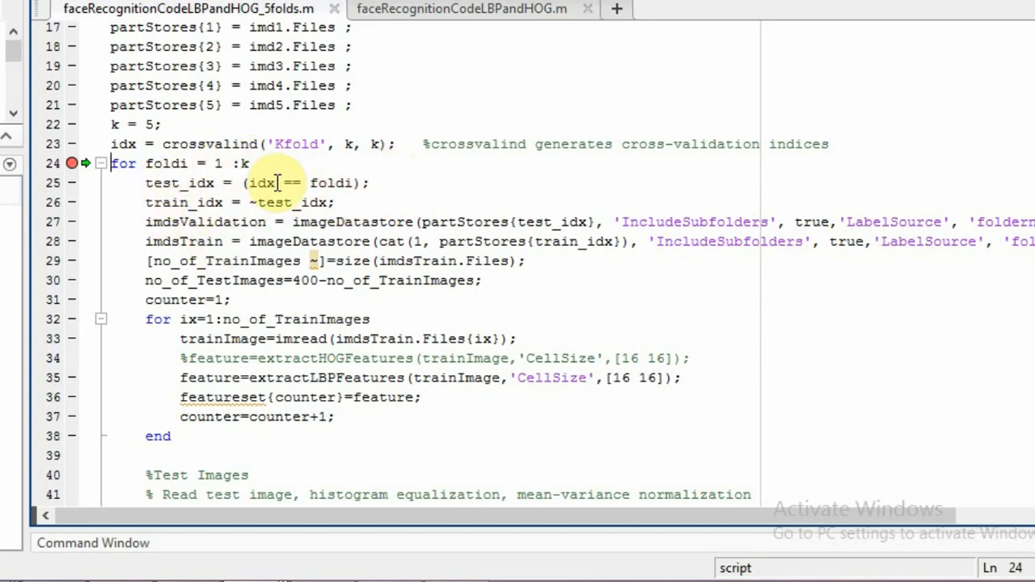
{"action": "double_click", "coordinate": [180, 182]}
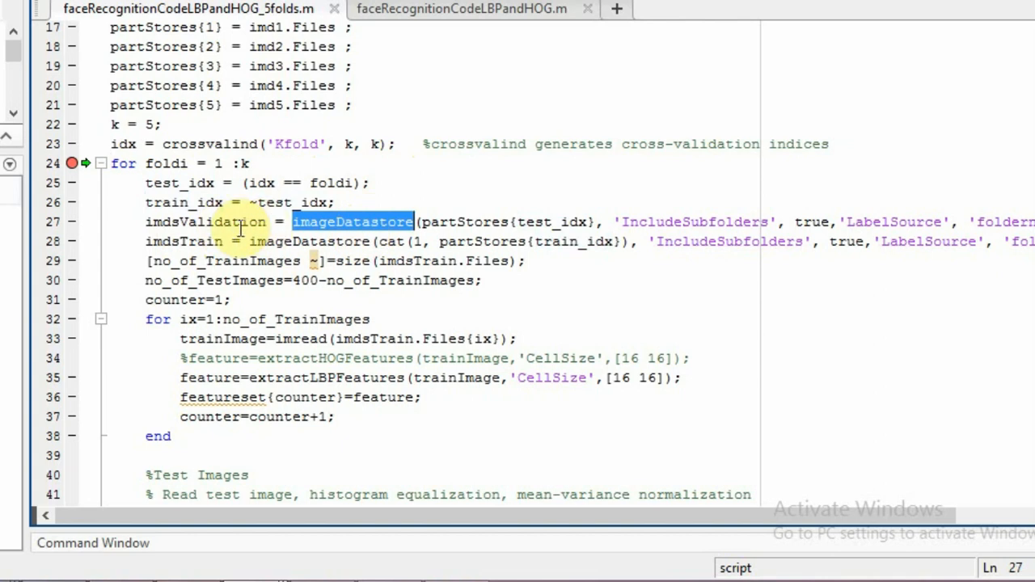
{"action": "double_click", "coordinate": [206, 221]}
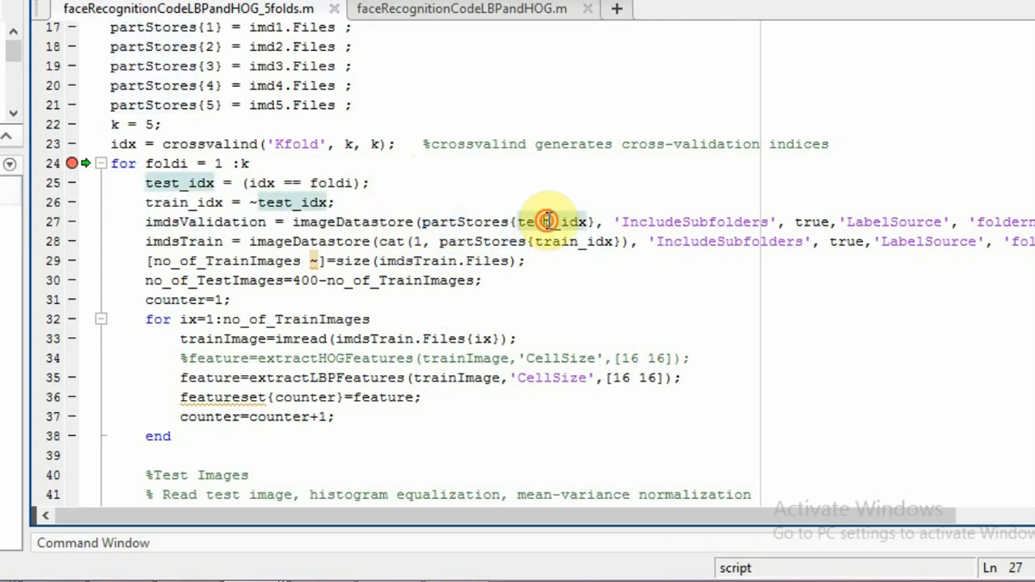
{"action": "double_click", "coordinate": [552, 222]}
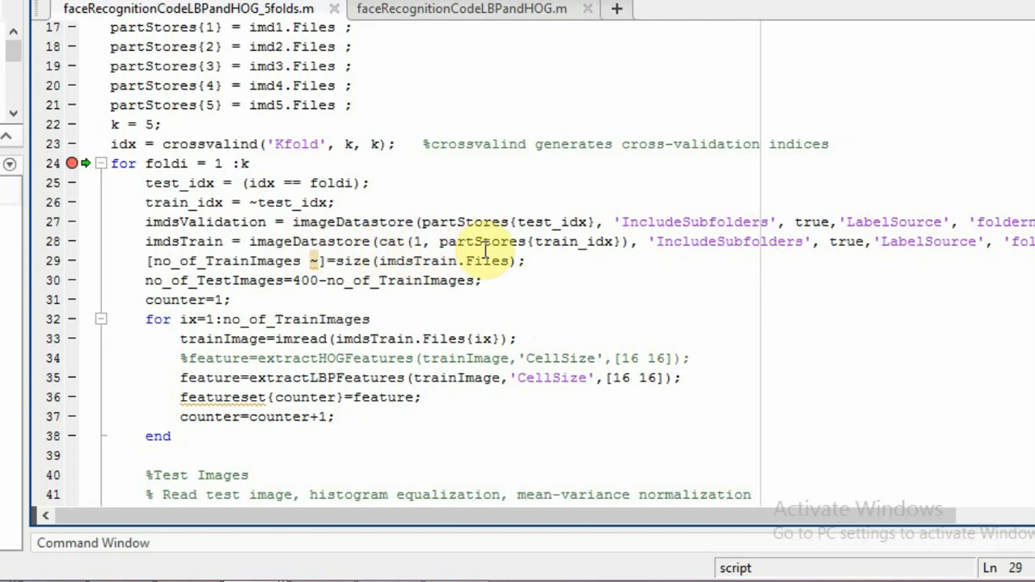
{"action": "double_click", "coordinate": [570, 241]}
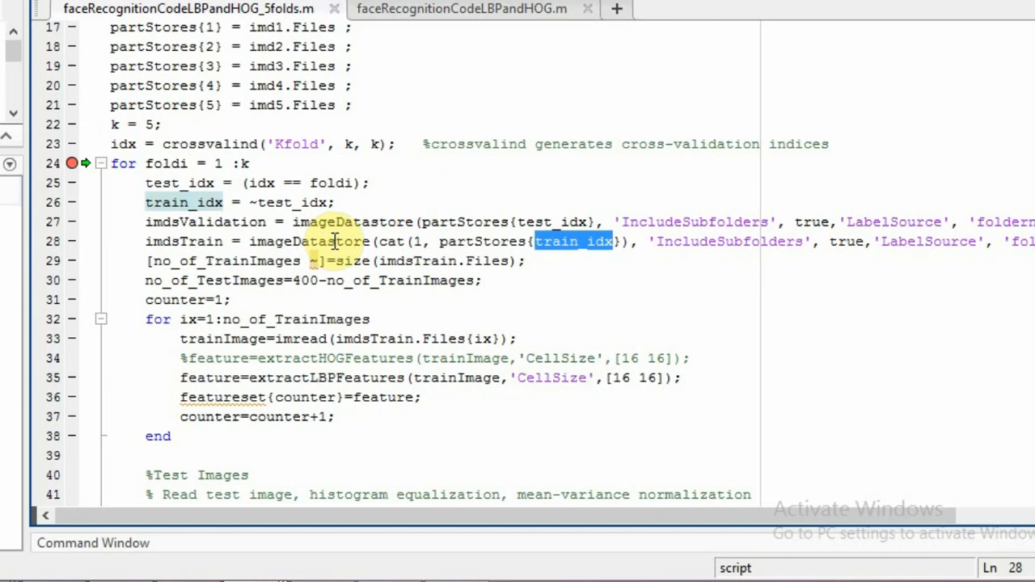
{"action": "mouse_move", "coordinate": [194, 241]}
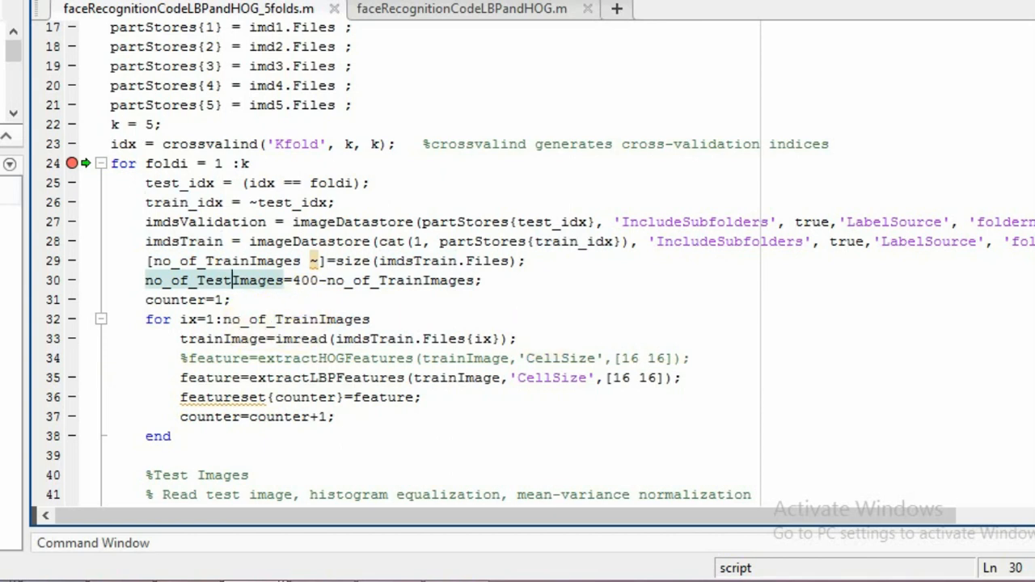
{"action": "scroll", "scroll_direction": "down", "scroll_amount": 3}
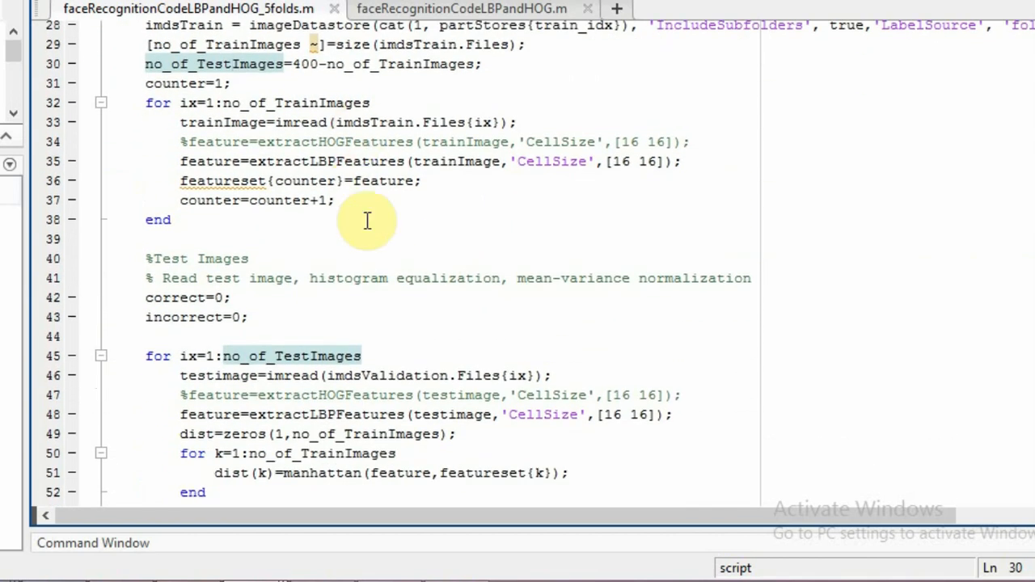
{"action": "mouse_move", "coordinate": [1027, 307]}
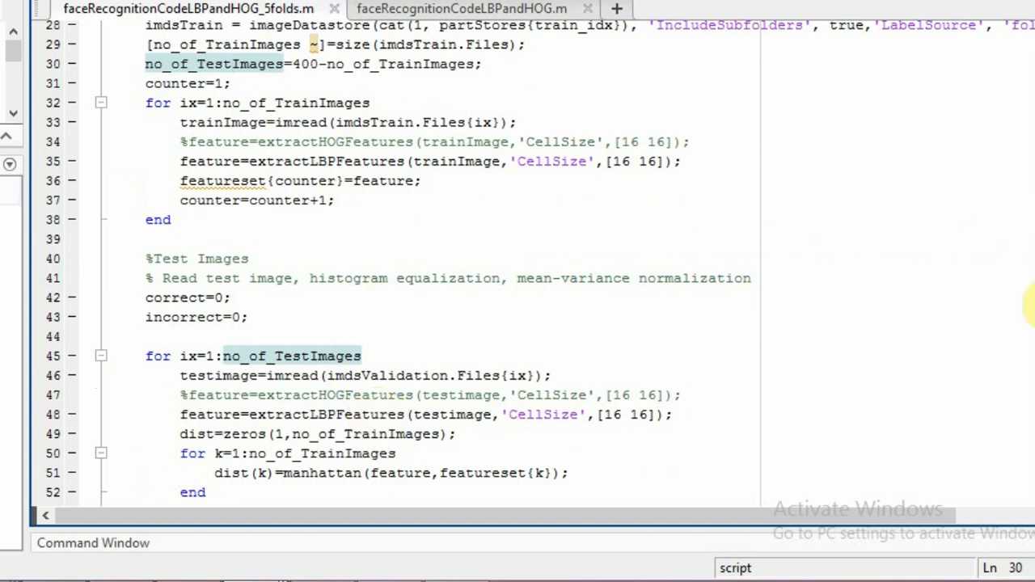
{"action": "scroll", "scroll_direction": "down", "scroll_amount": 3}
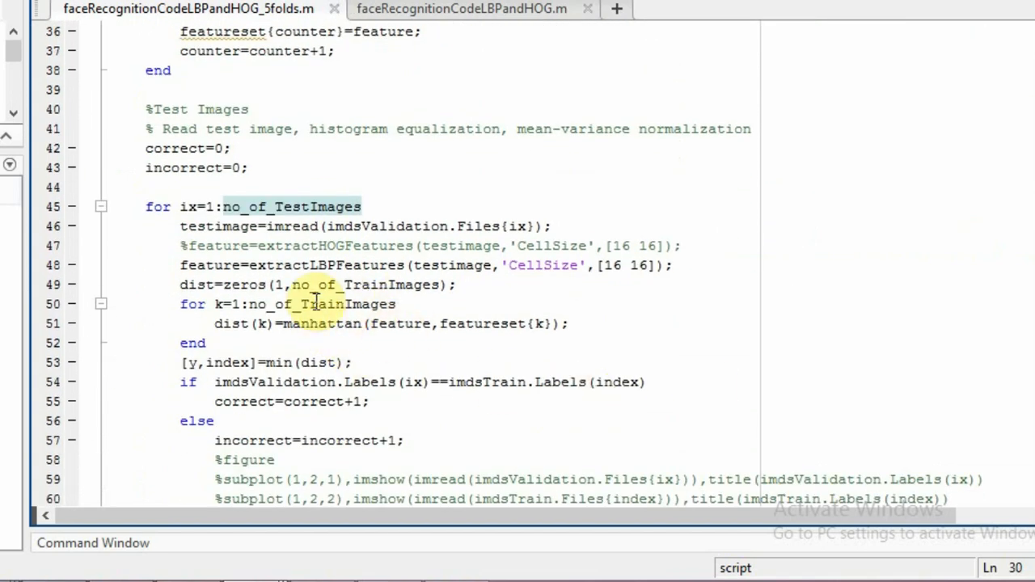
{"action": "mouse_move", "coordinate": [304, 219]}
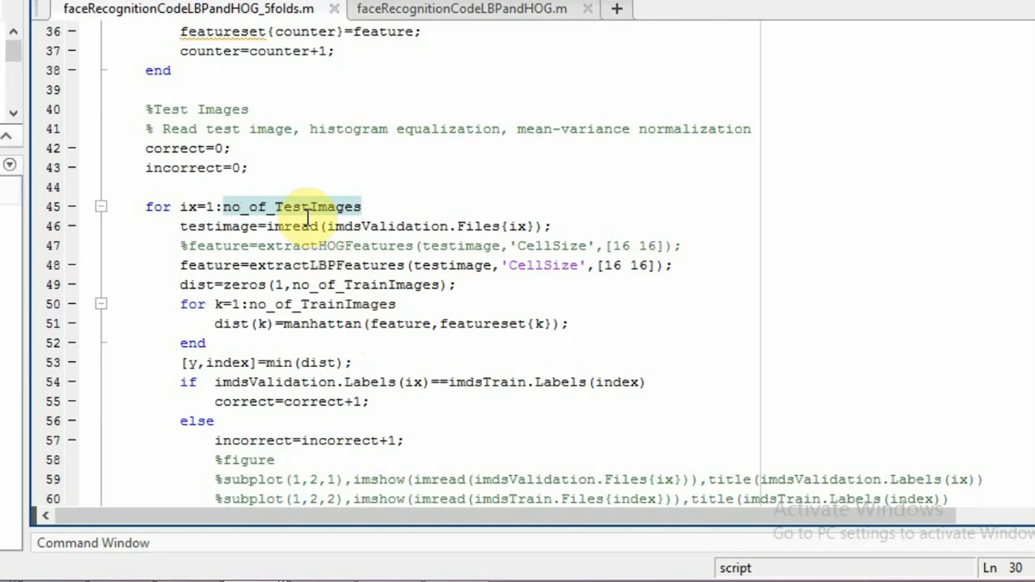
{"action": "mouse_move", "coordinate": [439, 345]}
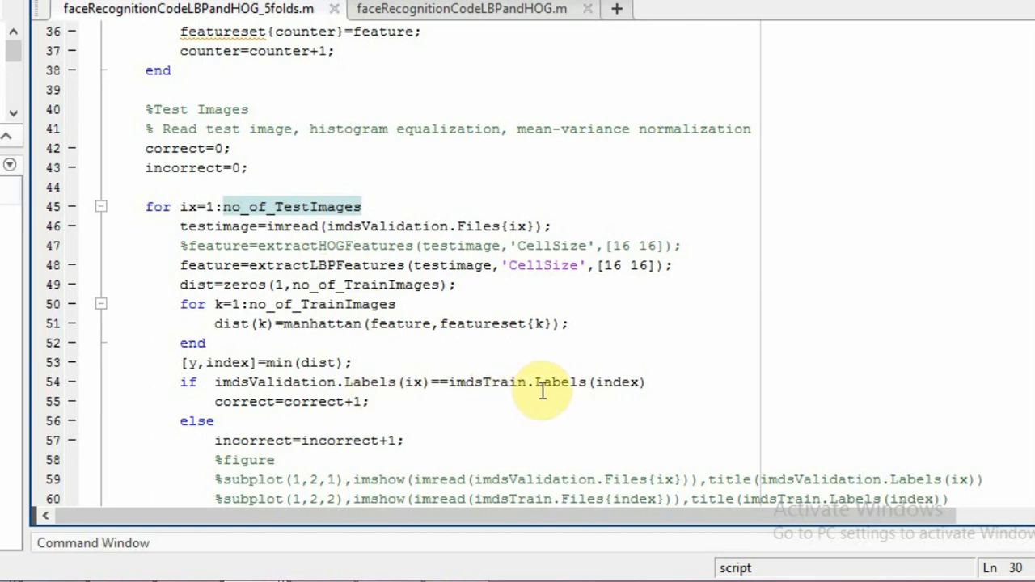
{"action": "mouse_move", "coordinate": [940, 354]}
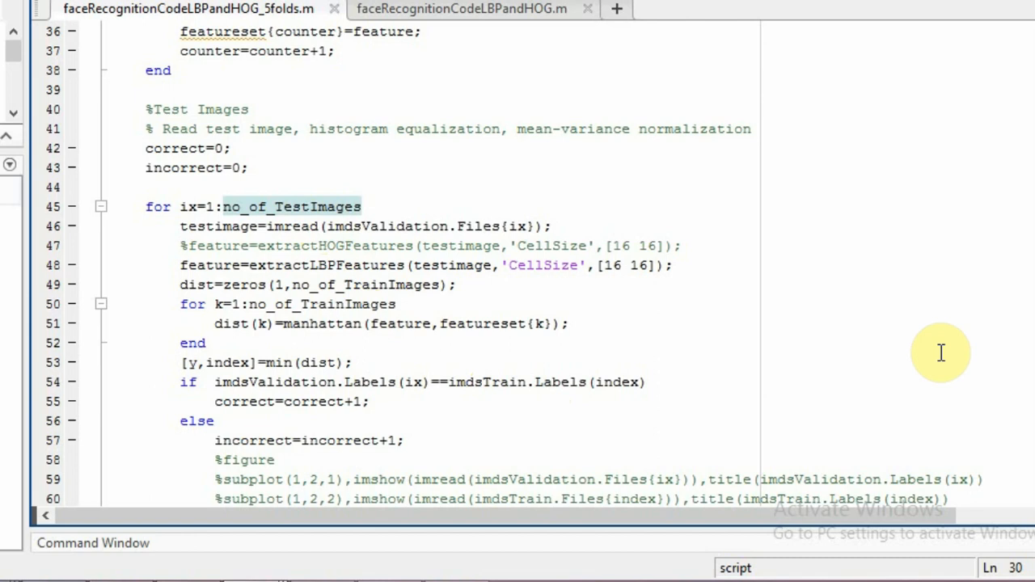
{"action": "mouse_move", "coordinate": [725, 375]}
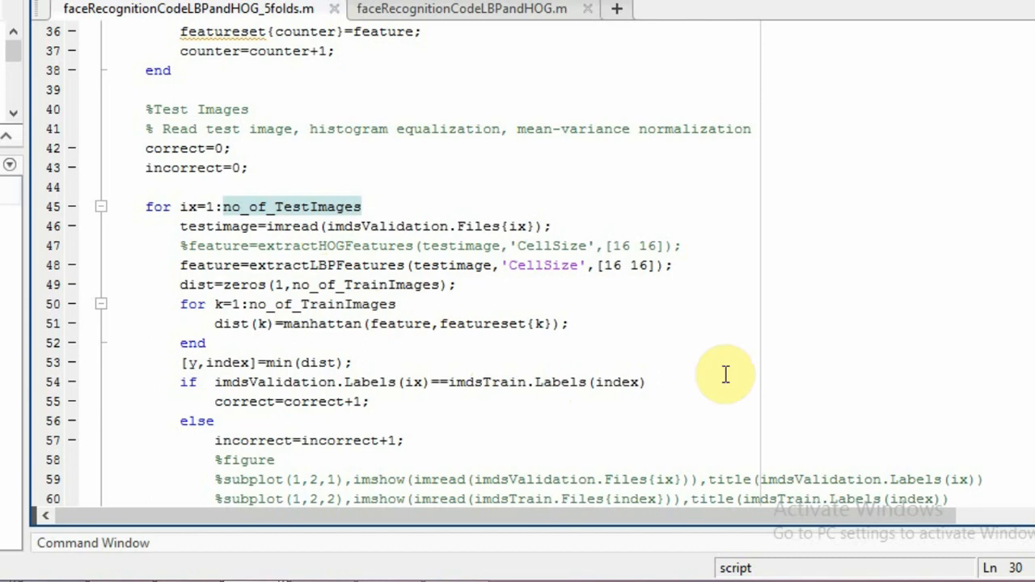
{"action": "mouse_move", "coordinate": [392, 440]}
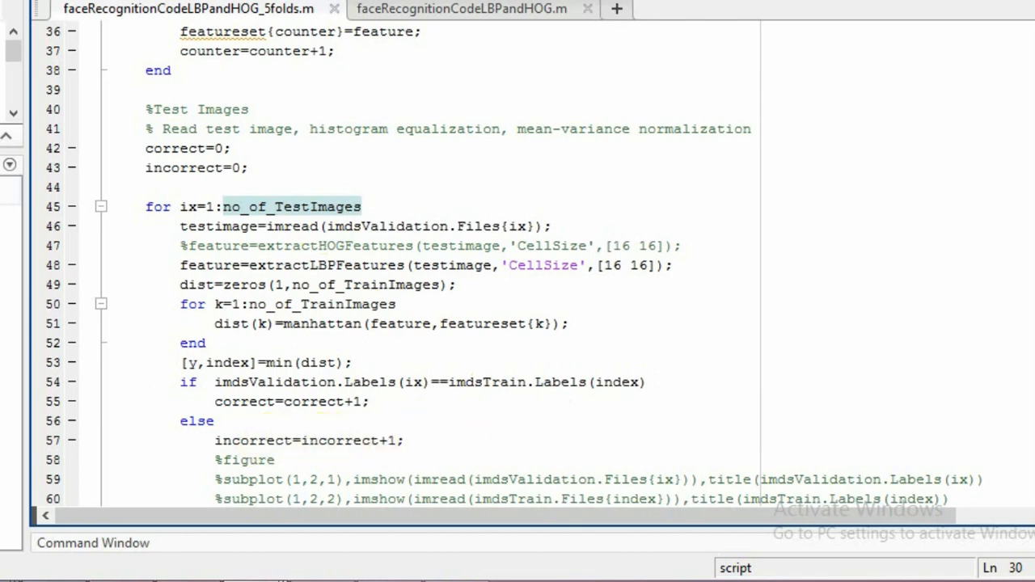
{"action": "scroll", "scroll_direction": "down", "scroll_amount": 3}
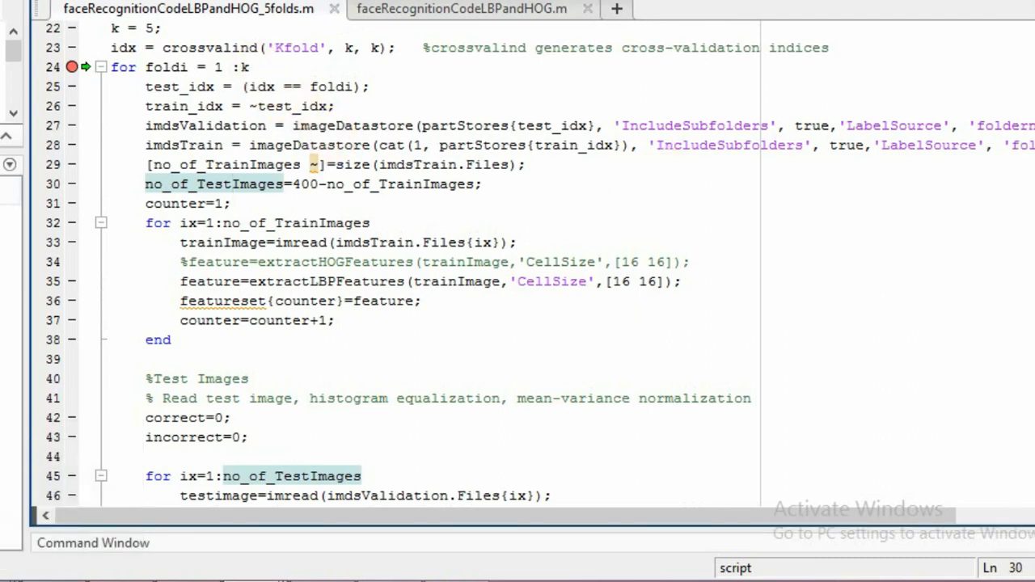
{"action": "scroll", "scroll_direction": "down", "scroll_amount": 3}
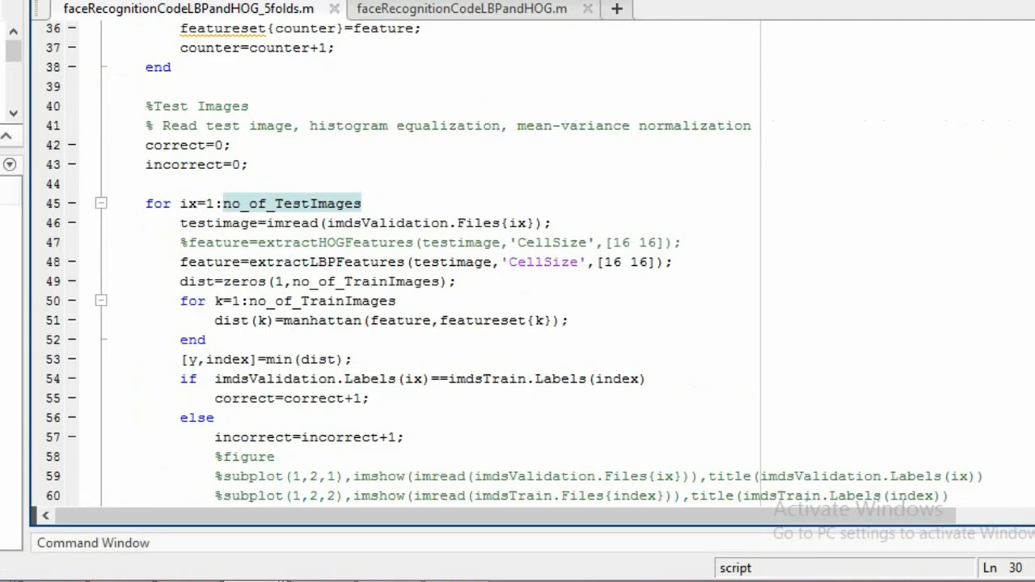
{"action": "scroll", "scroll_direction": "down", "scroll_amount": 3}
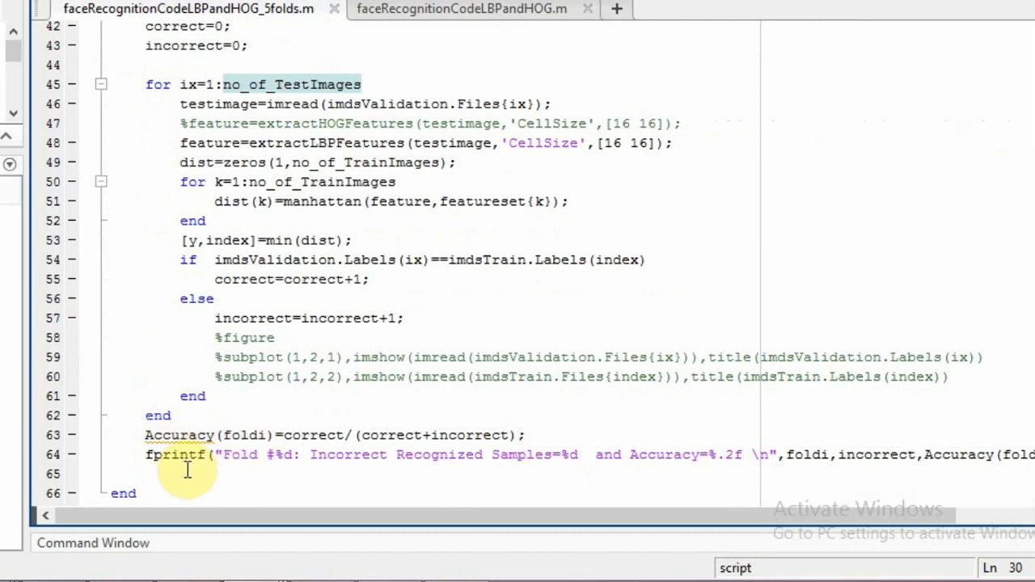
{"action": "mouse_move", "coordinate": [384, 471]}
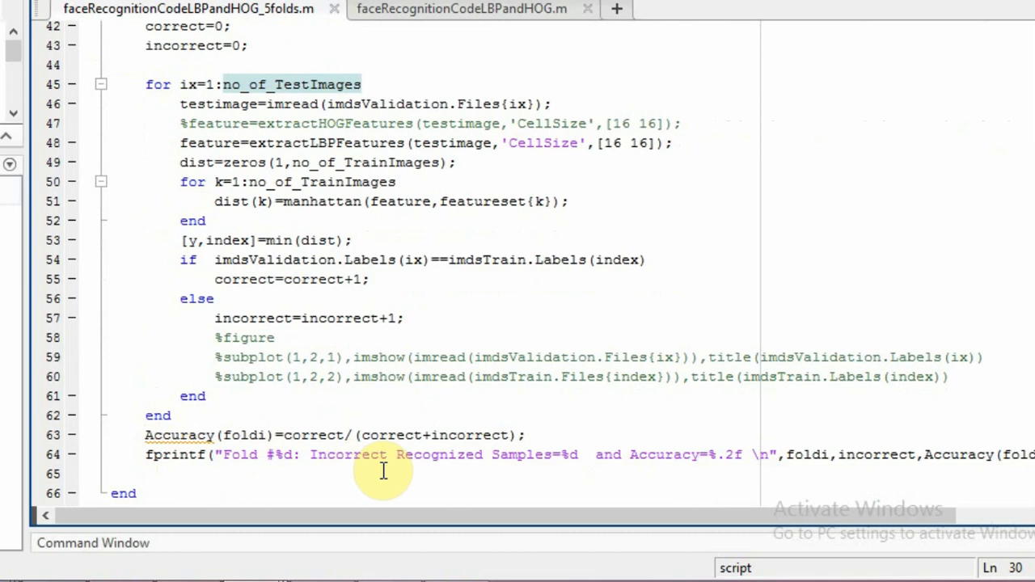
{"action": "mouse_move", "coordinate": [264, 483]}
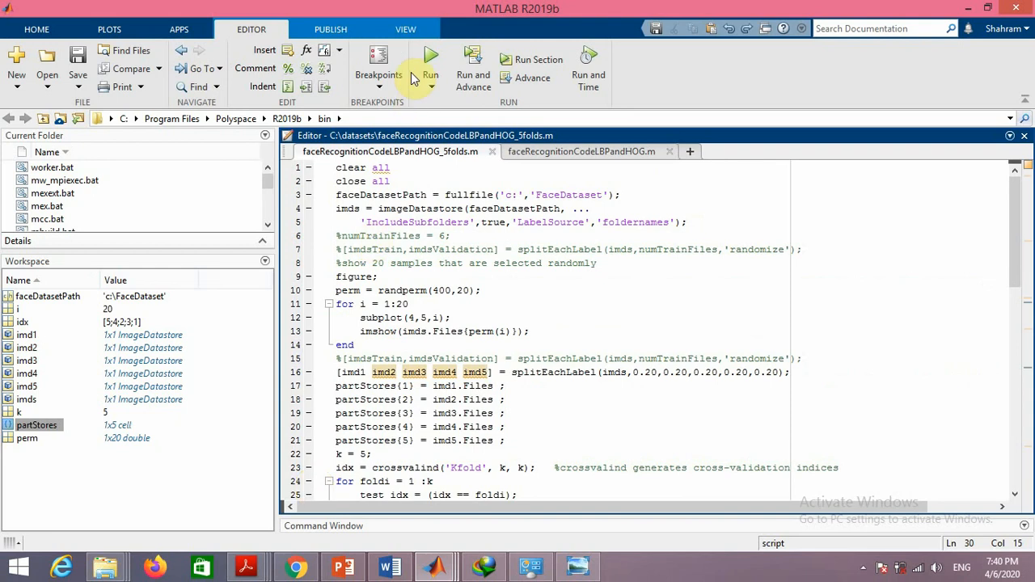
Run the LBP 5-fold script for 98.25 overall accuracy and close the sample-faces figure
{"action": "left_click", "coordinate": [429, 59]}
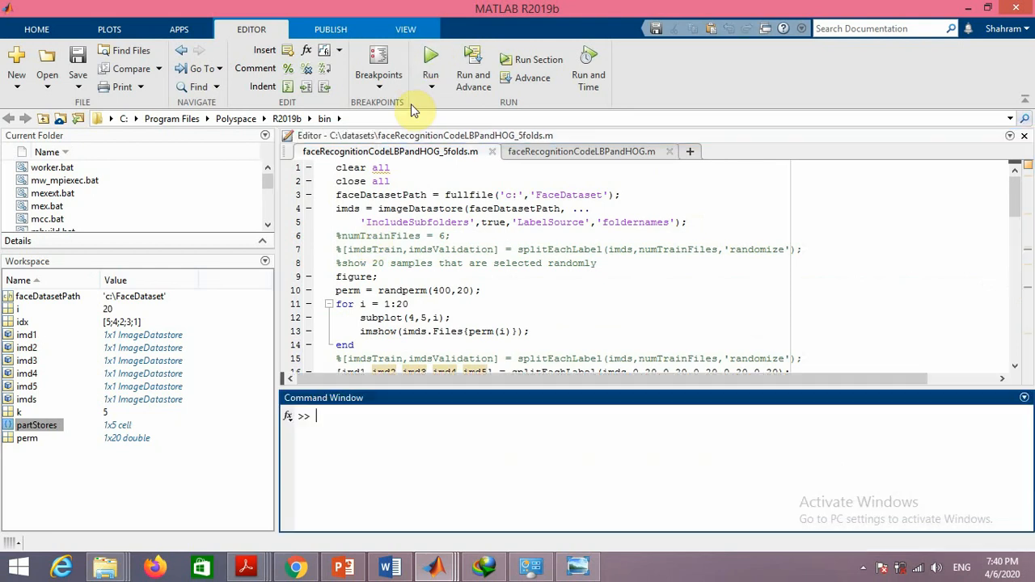
{"action": "left_click", "coordinate": [430, 65]}
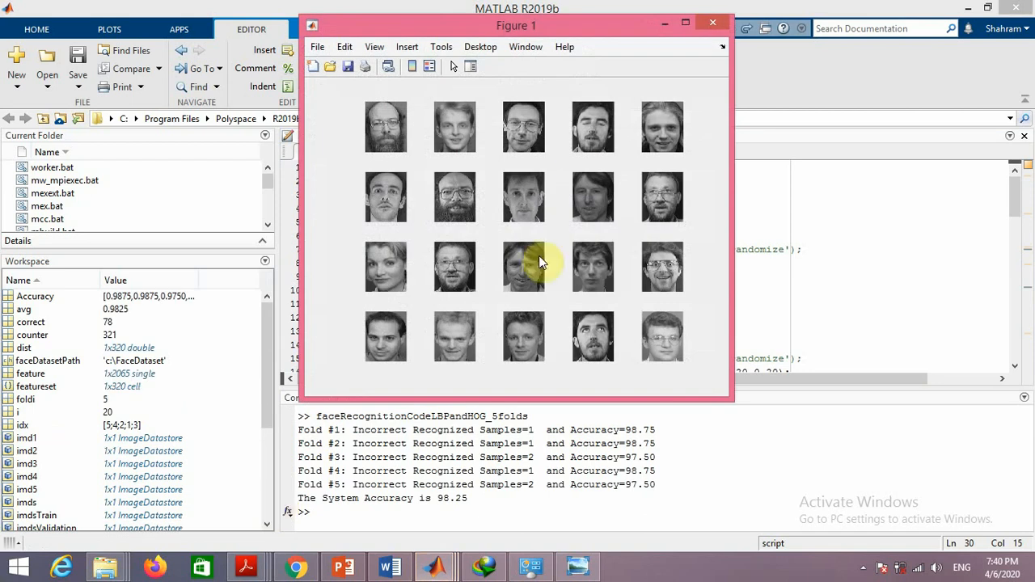
{"action": "left_click", "coordinate": [712, 22]}
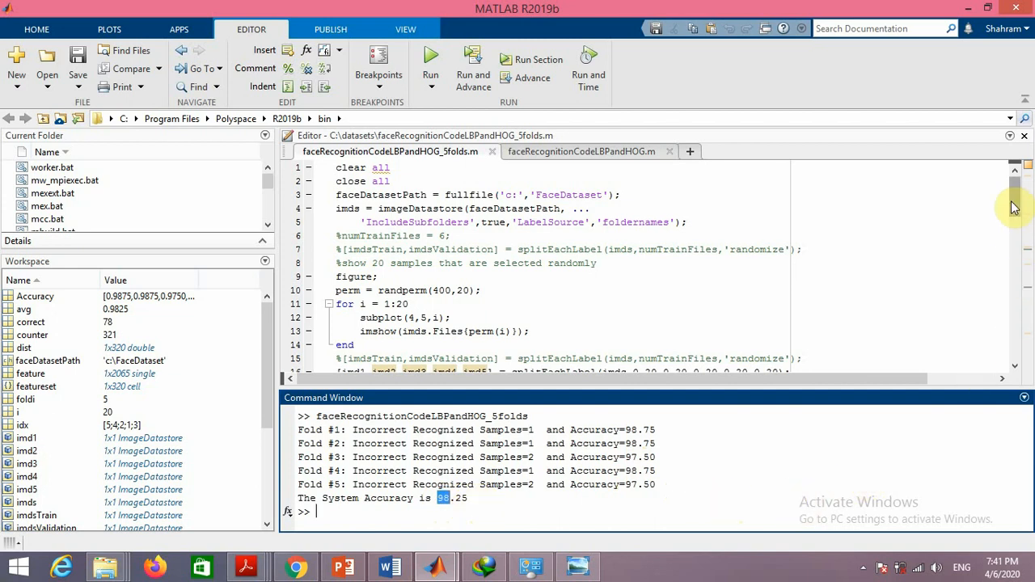
Switch feature extraction from LBP to HOG in the test and training loops
{"action": "scroll", "scroll_direction": "down", "scroll_amount": 3}
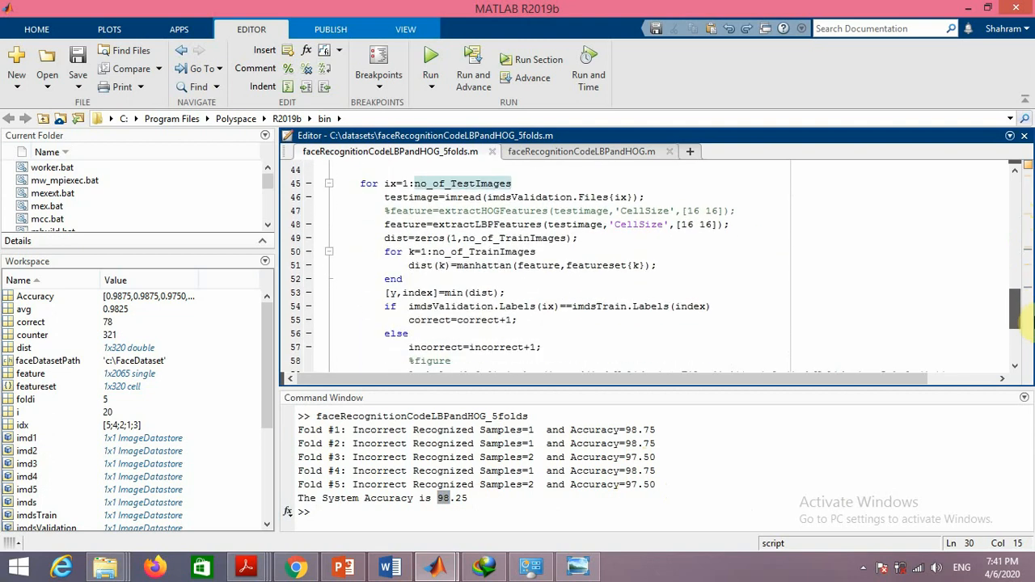
{"action": "scroll", "scroll_direction": "down", "scroll_amount": 3}
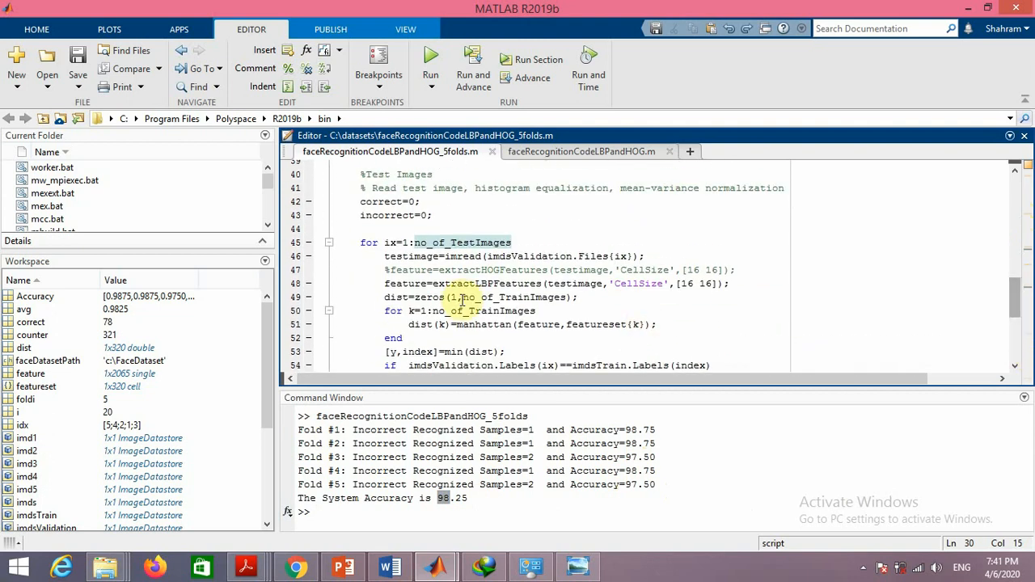
{"action": "left_click", "coordinate": [389, 269]}
{"action": "type", "text": "%"}
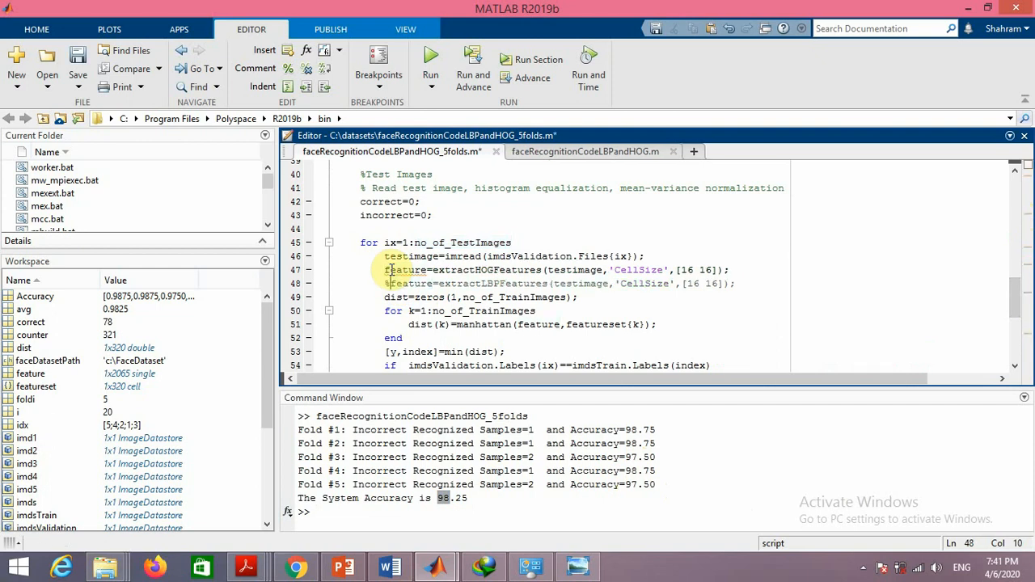
{"action": "scroll", "scroll_direction": "up", "scroll_amount": 3}
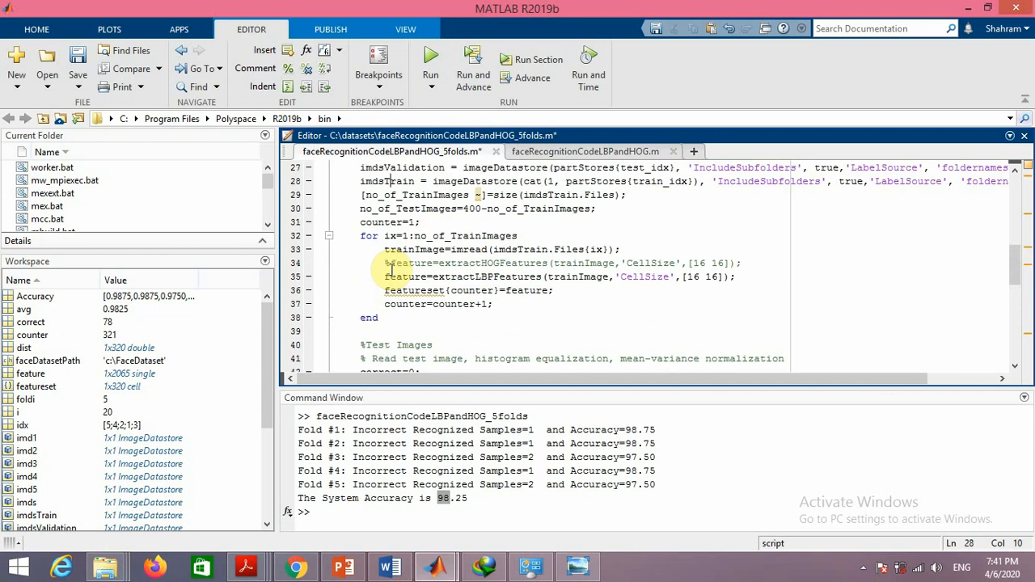
{"action": "left_click", "coordinate": [388, 262]}
{"action": "type", "text": "%"}
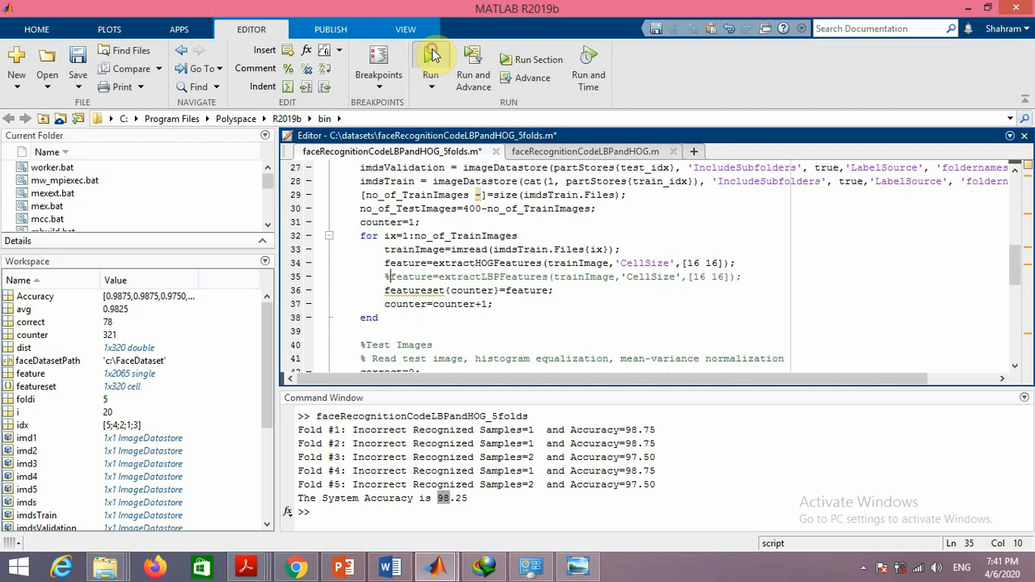
Run the HOG version for 95.50 overall accuracy and close the sample-faces figure
{"action": "left_click", "coordinate": [430, 60]}
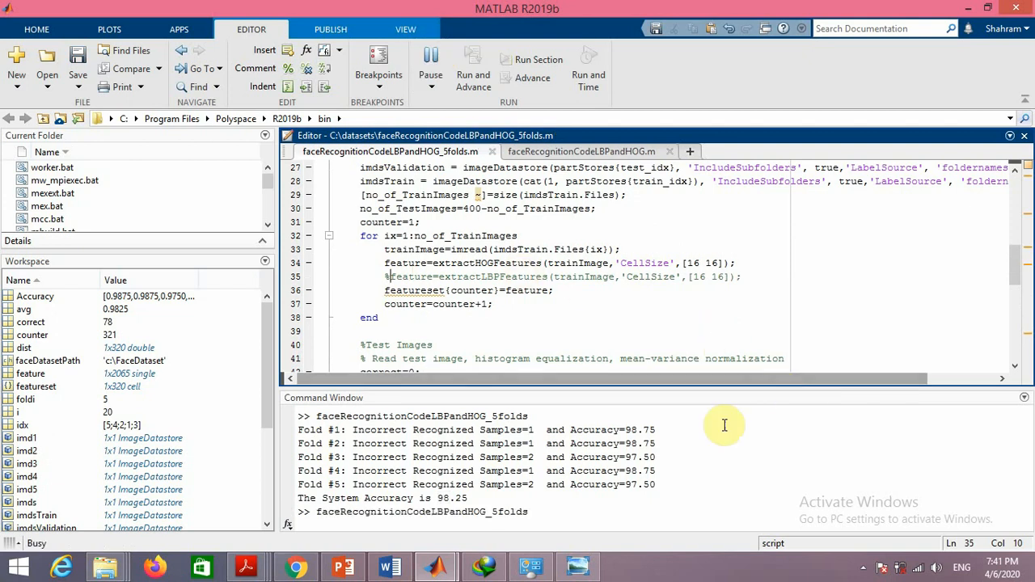
{"action": "mouse_move", "coordinate": [639, 572]}
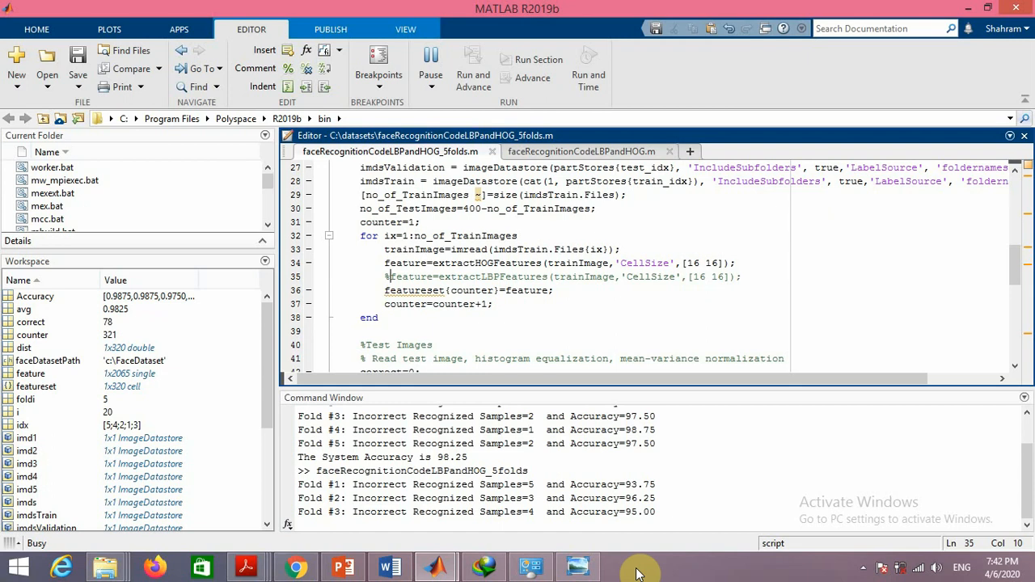
{"action": "scroll", "scroll_direction": "down", "scroll_amount": 3}
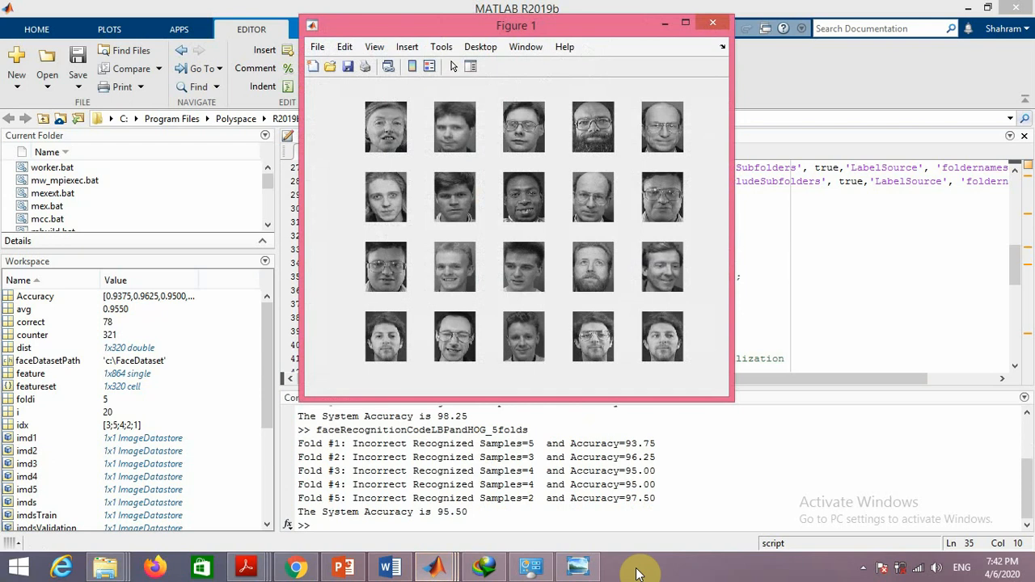
{"action": "left_click", "coordinate": [712, 22]}
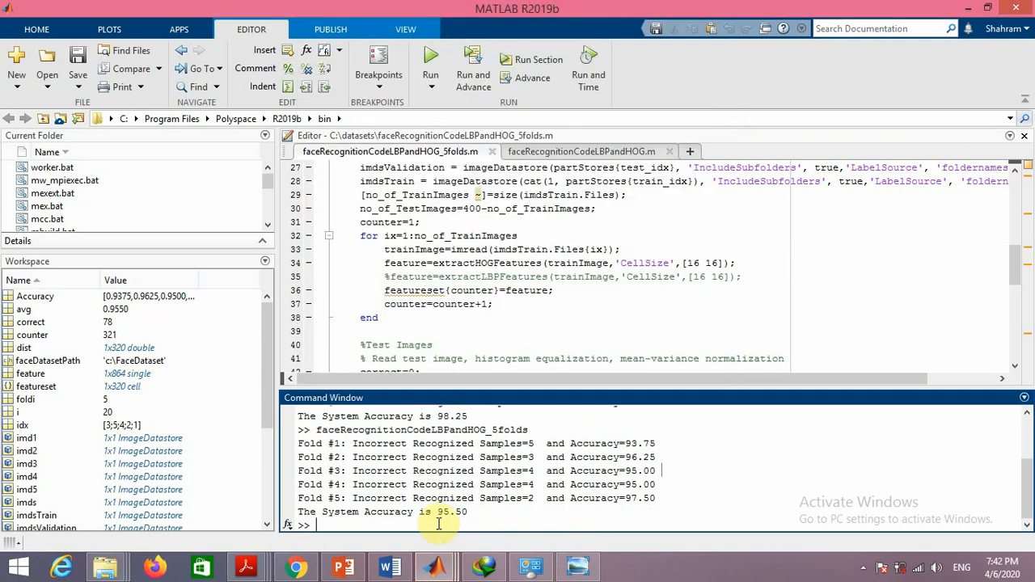
{"action": "mouse_move", "coordinate": [493, 544]}
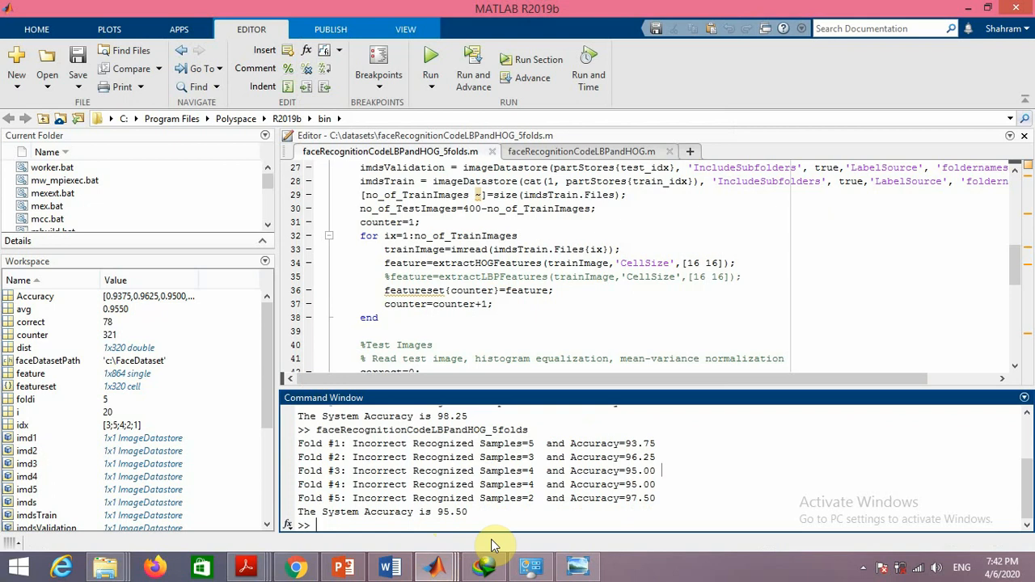